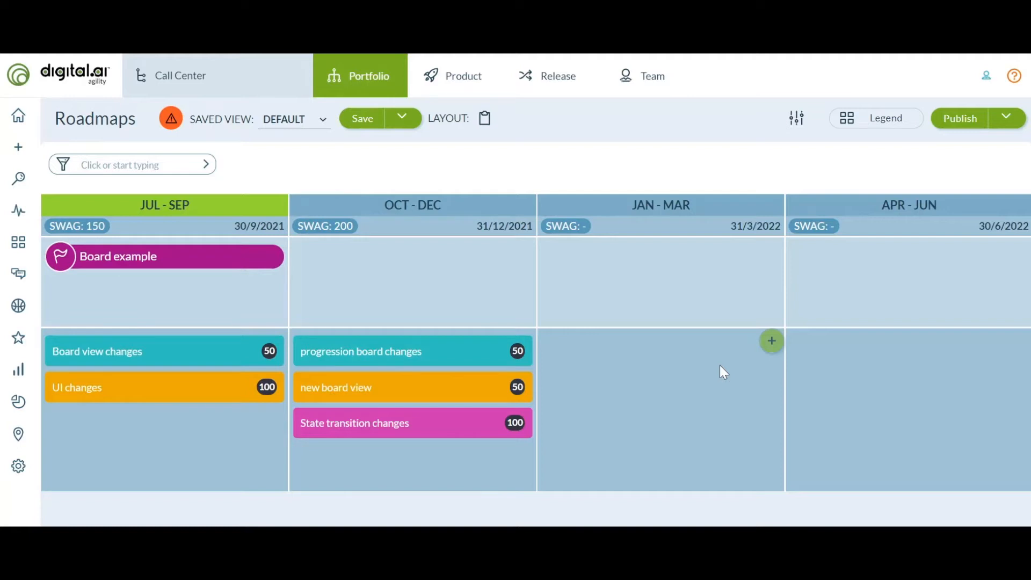
mouse_move(718, 261)
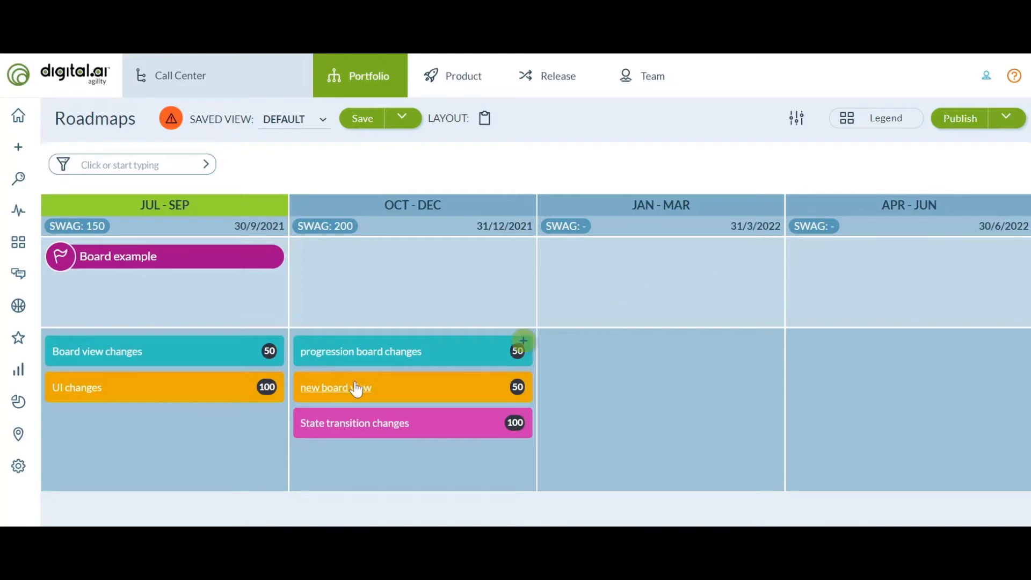
mouse_move(531, 381)
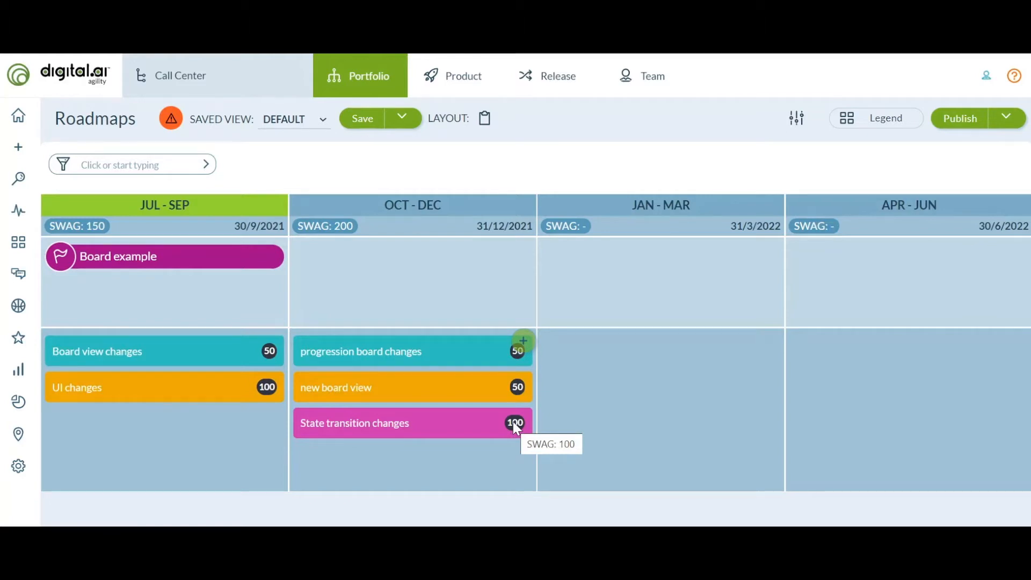
mouse_move(342, 224)
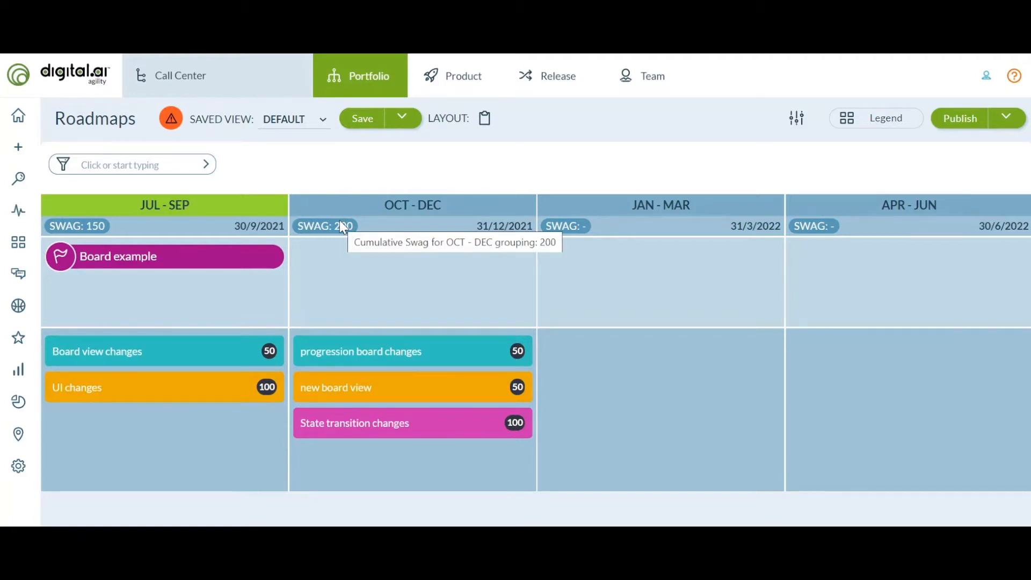
mouse_move(739, 166)
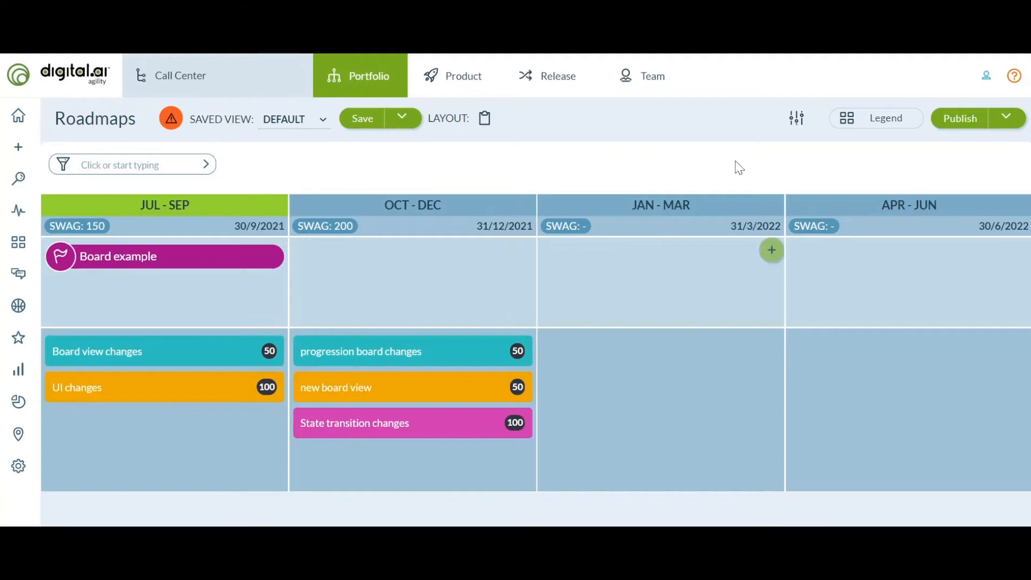
- Open the roadmap configuration settings from the sliders icon
click(796, 118)
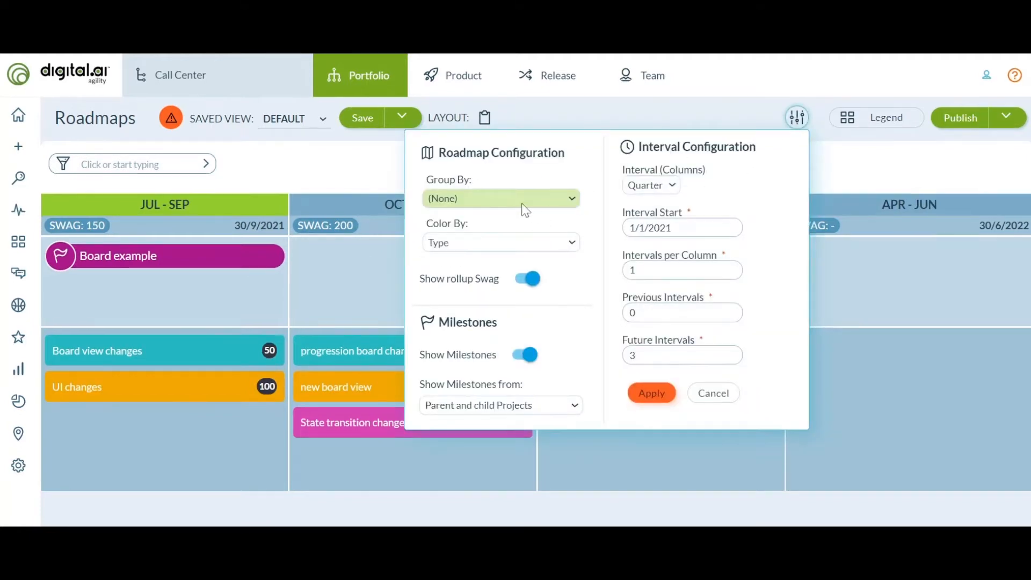
- Group the quarterly roadmap by Target Team and review the Antelope and Architecture rows
click(500, 198)
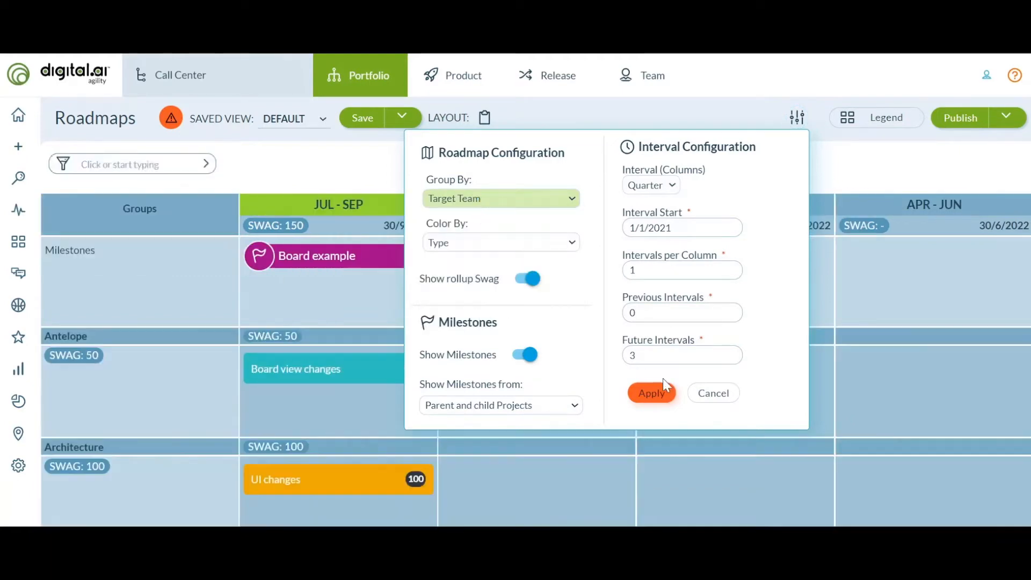
click(651, 393)
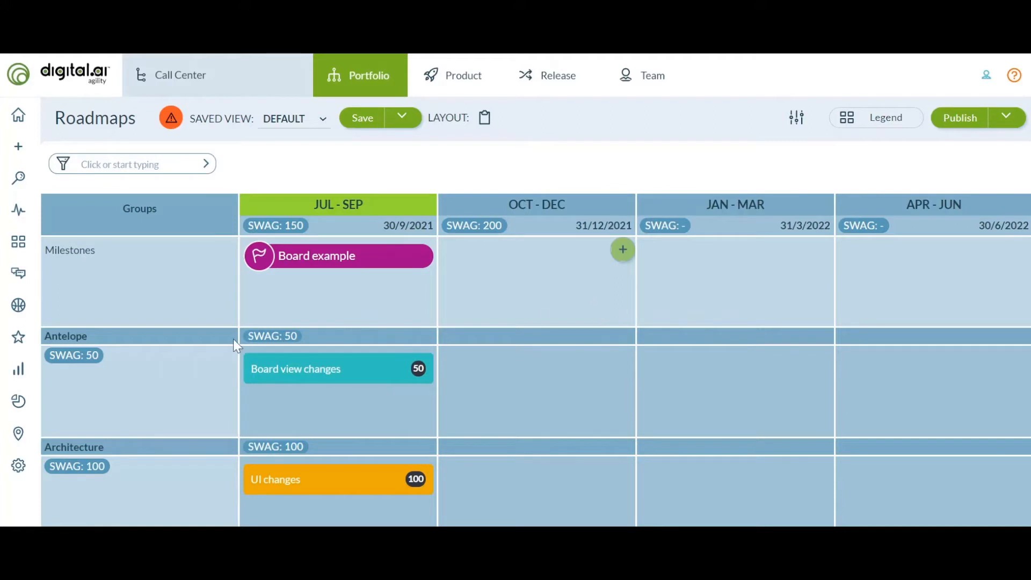
mouse_move(105, 357)
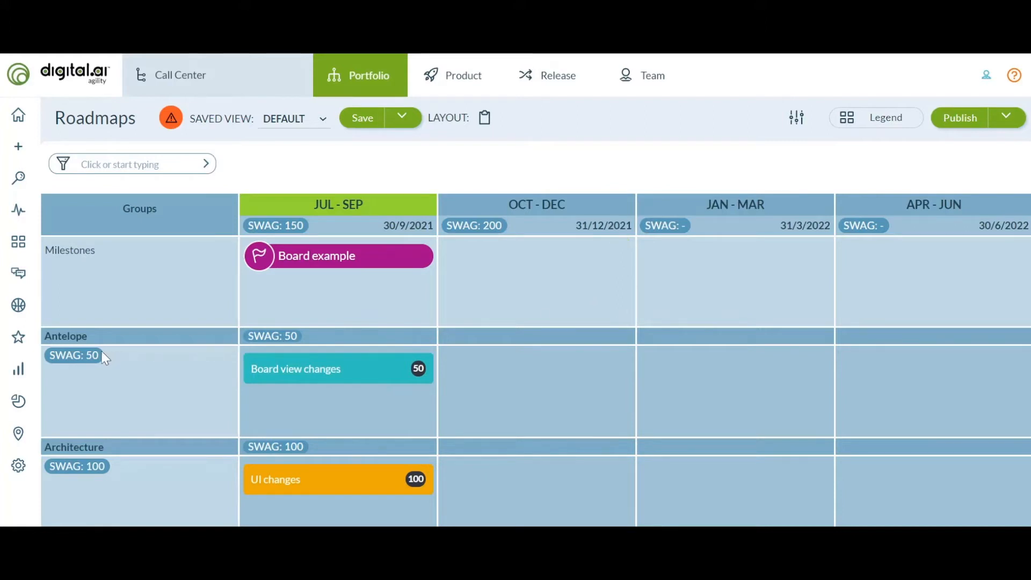
mouse_move(96, 472)
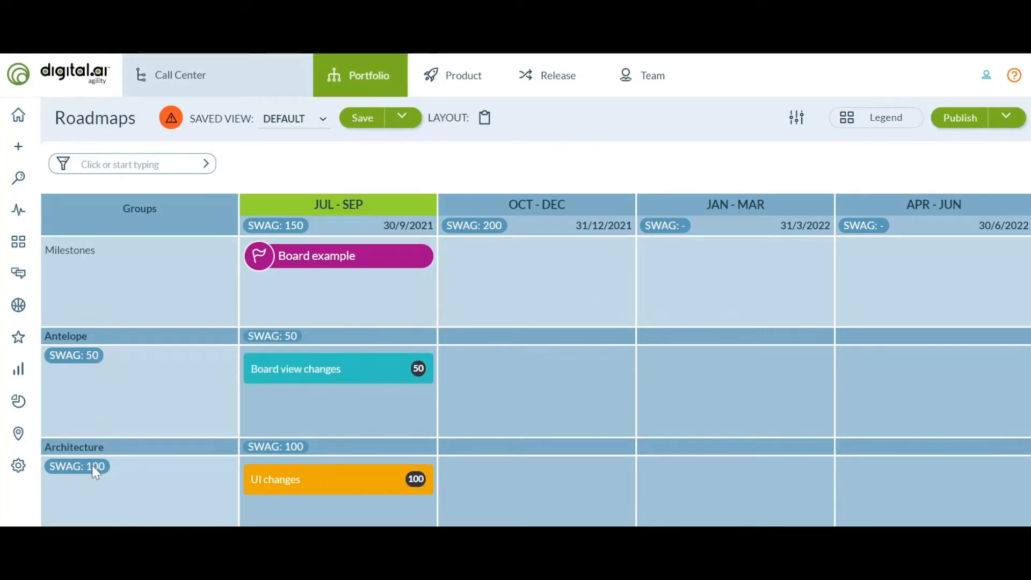
scroll(down, 3)
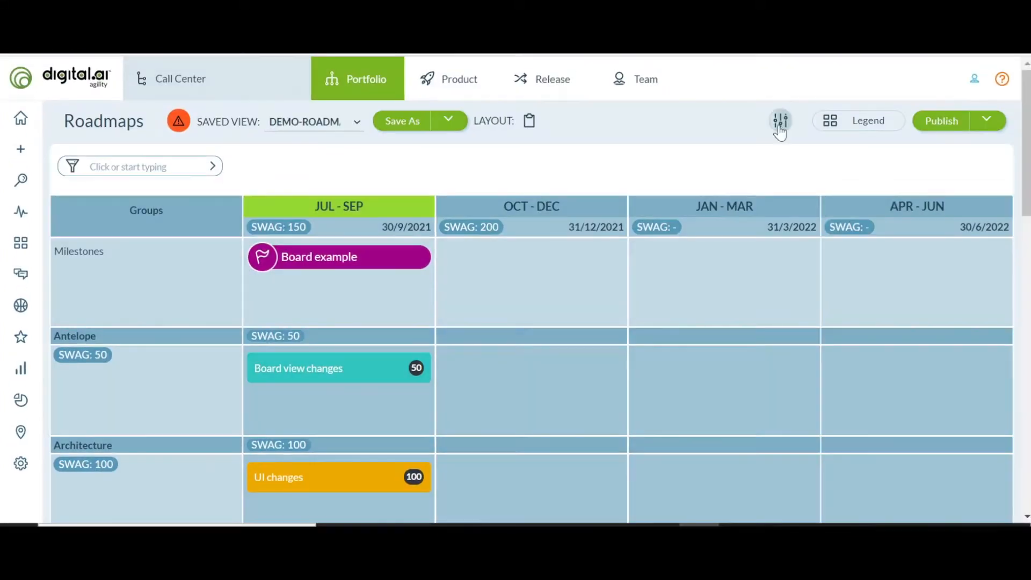
- Reopen roadmap configuration and show the Group By options, currently Target Team
click(779, 120)
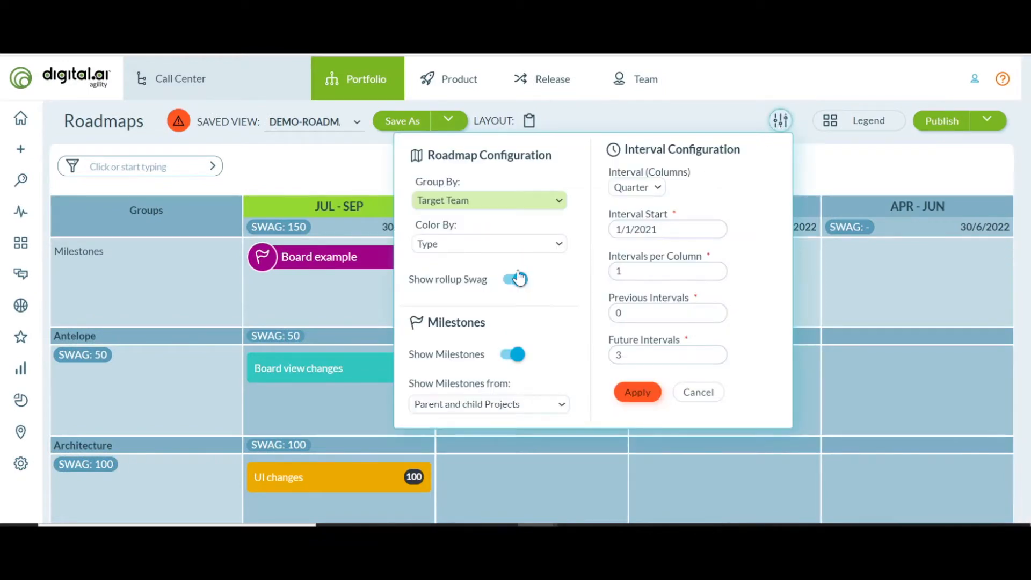
mouse_move(438, 204)
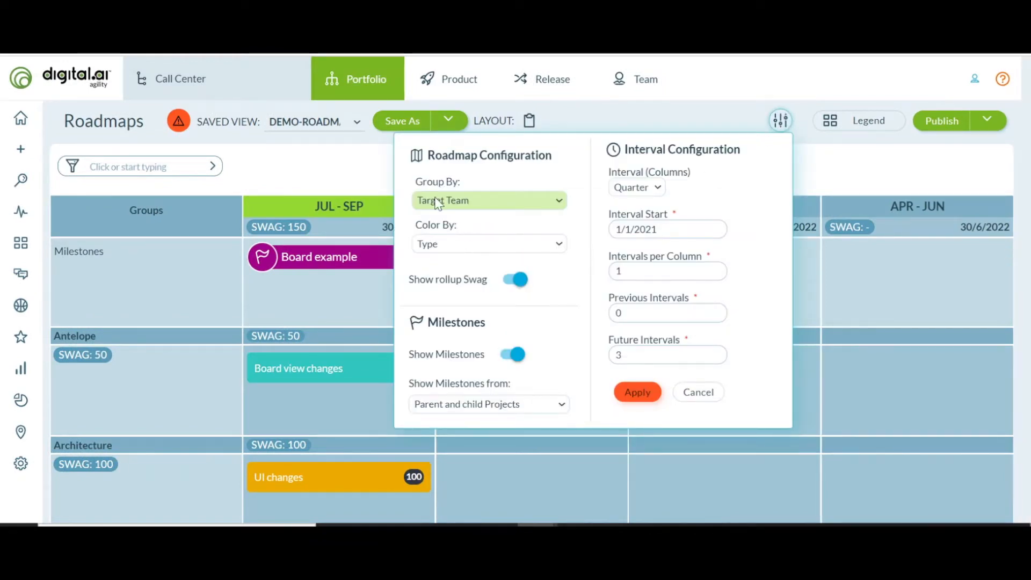
click(489, 200)
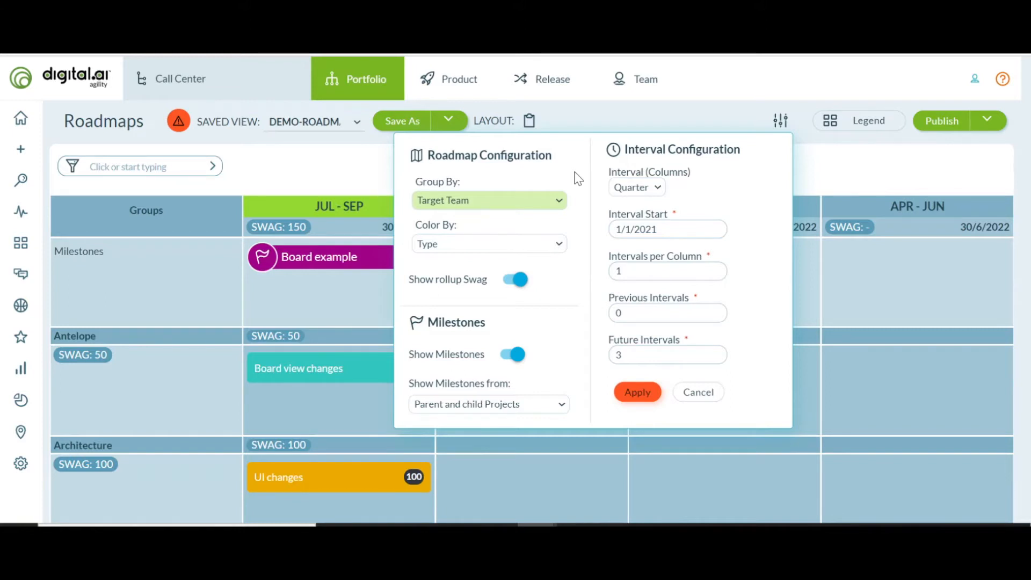
- Open Demo Room from the Rooms list and scroll its 15-item Portfolio Tree
click(20, 243)
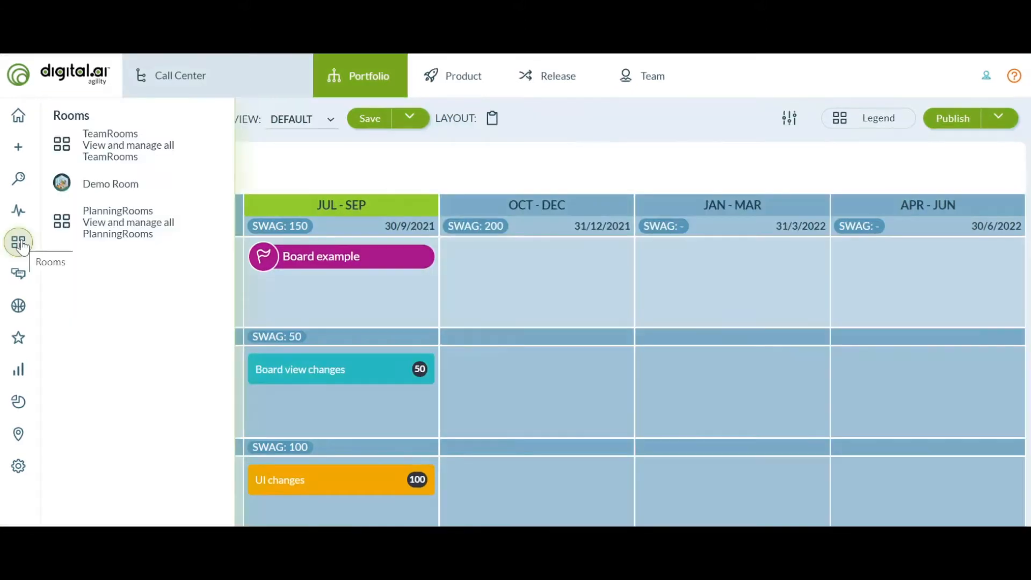
mouse_move(122, 188)
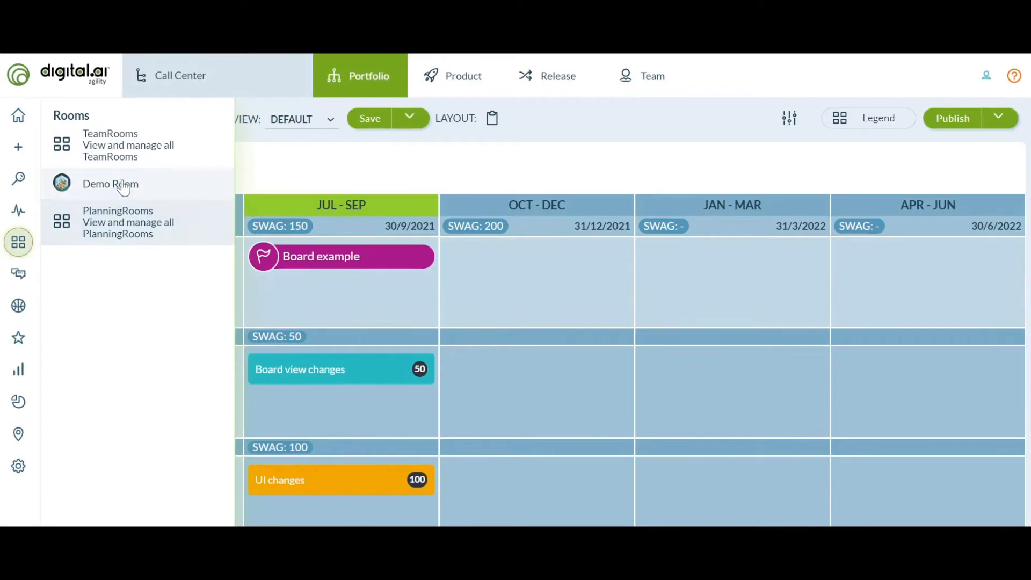
click(110, 184)
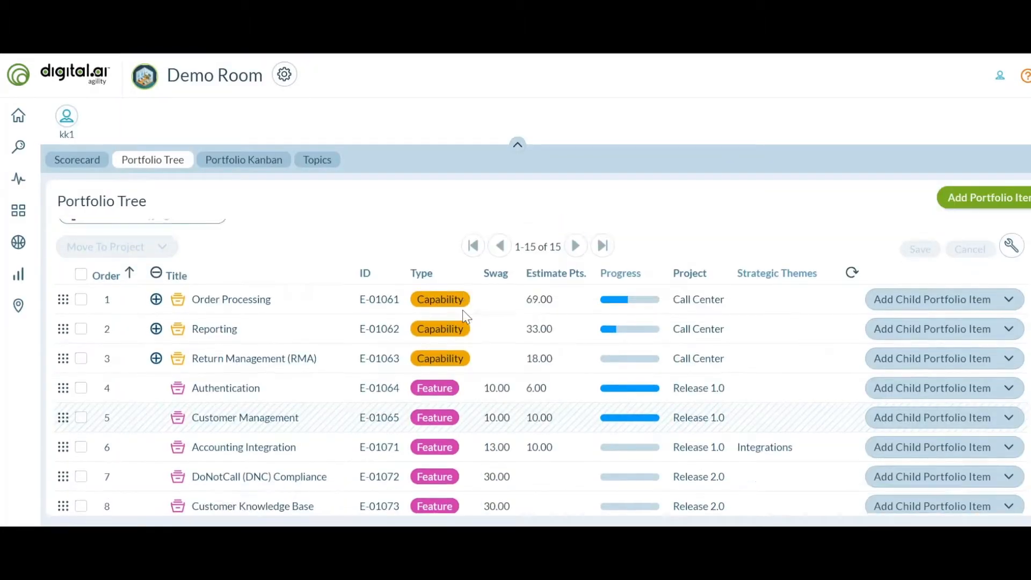
scroll(down, 3)
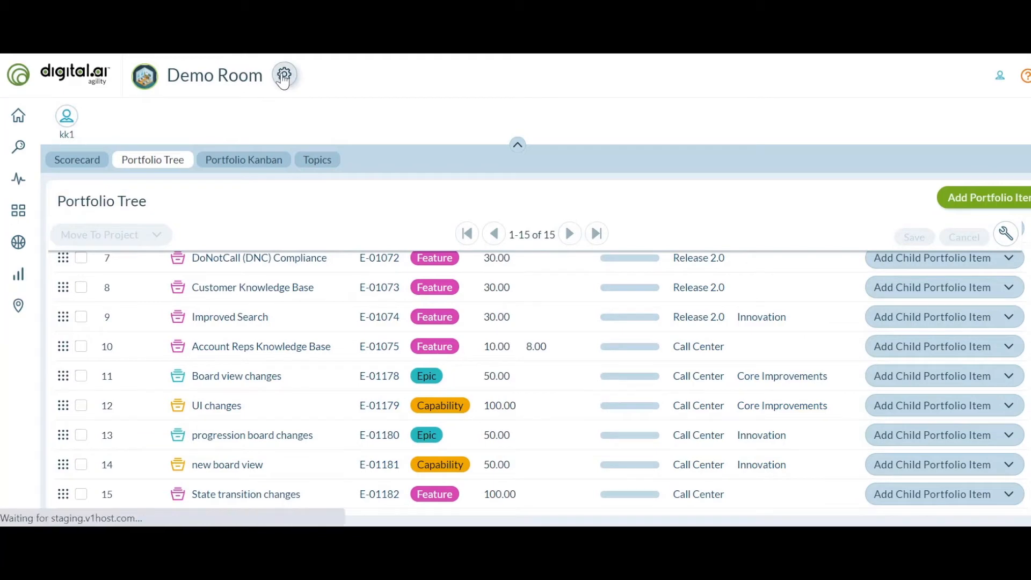
- Set the Demo Room's Strategic Theme to Core Improvements and save the settings
click(284, 75)
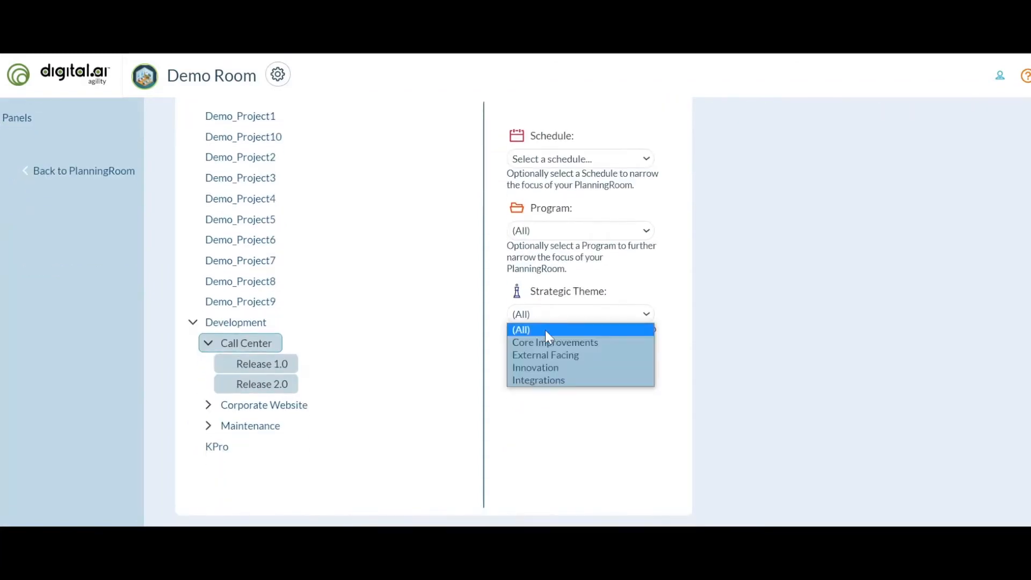
click(554, 343)
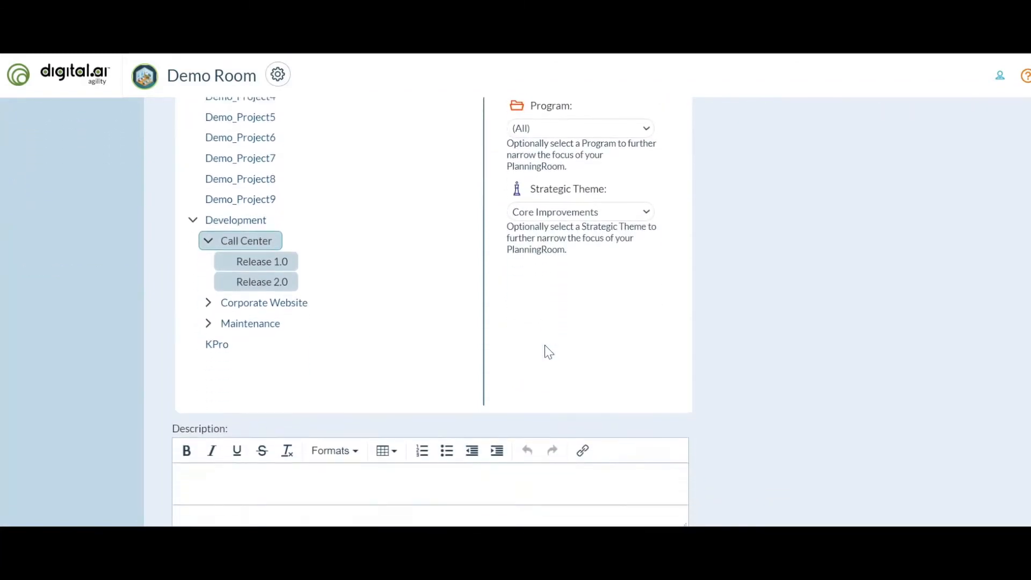
scroll(down, 3)
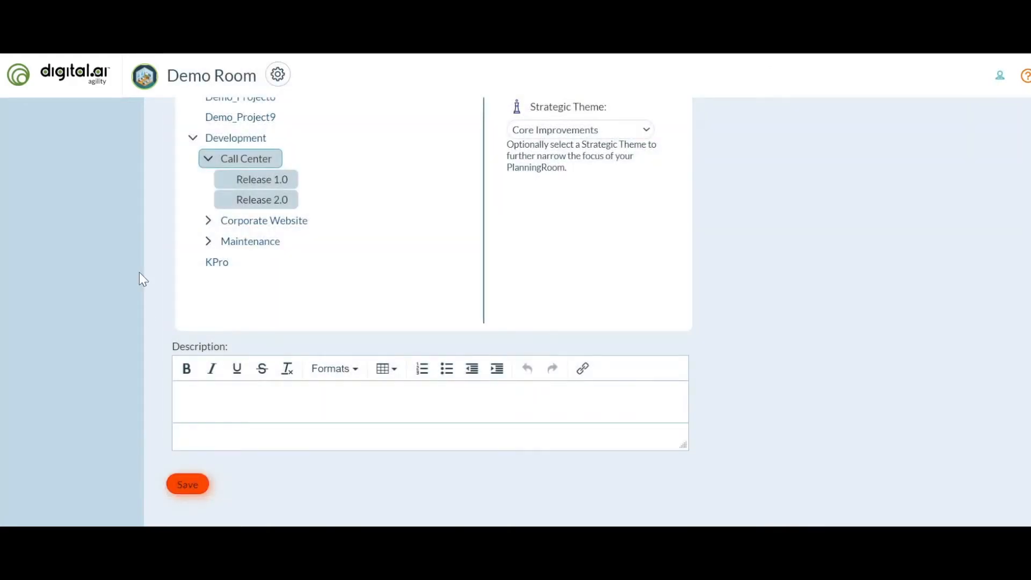
click(187, 484)
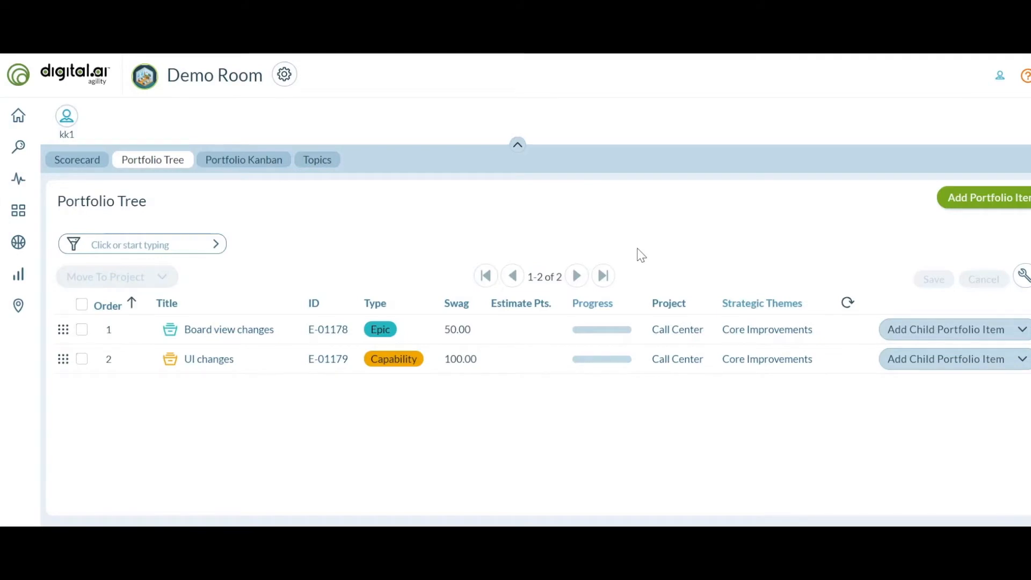
mouse_move(647, 331)
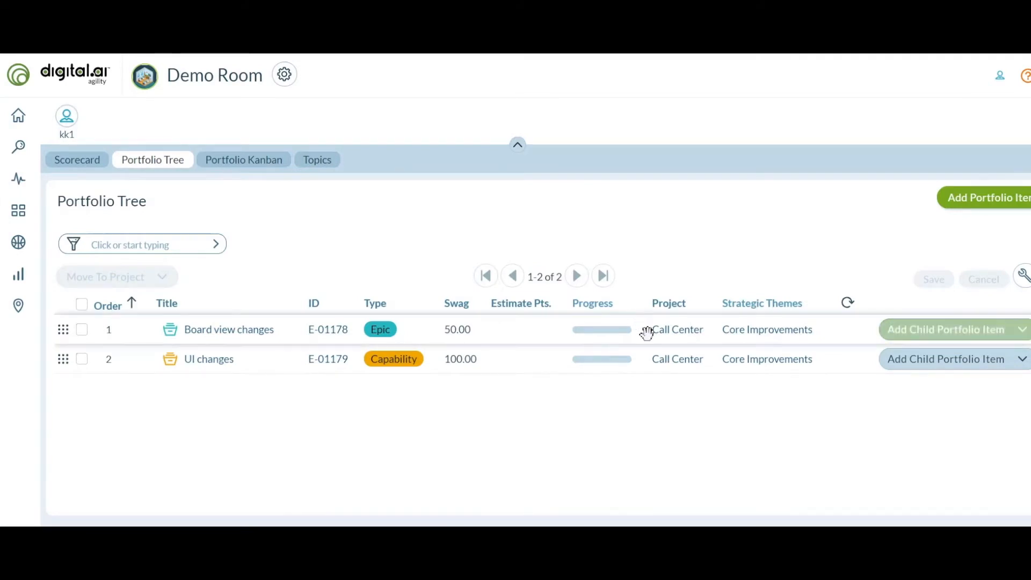
mouse_move(756, 283)
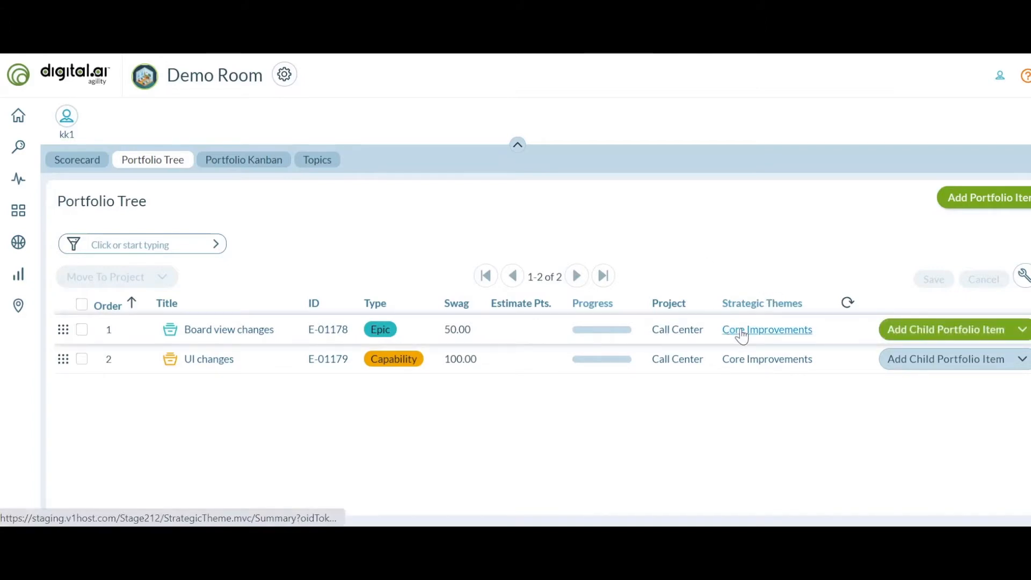
mouse_move(767, 329)
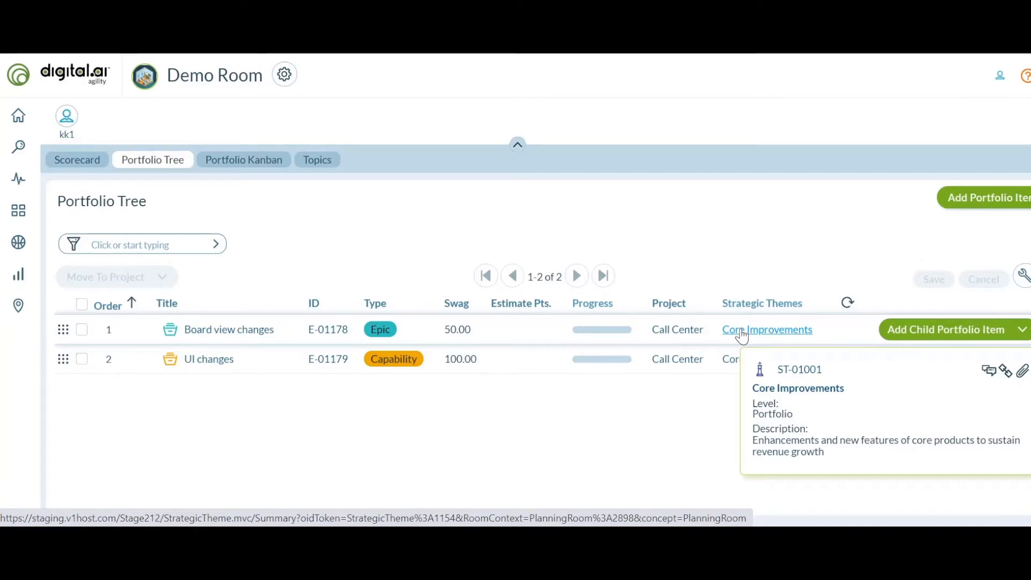
- Open the Board view changes epic E-01178 detail page
click(229, 328)
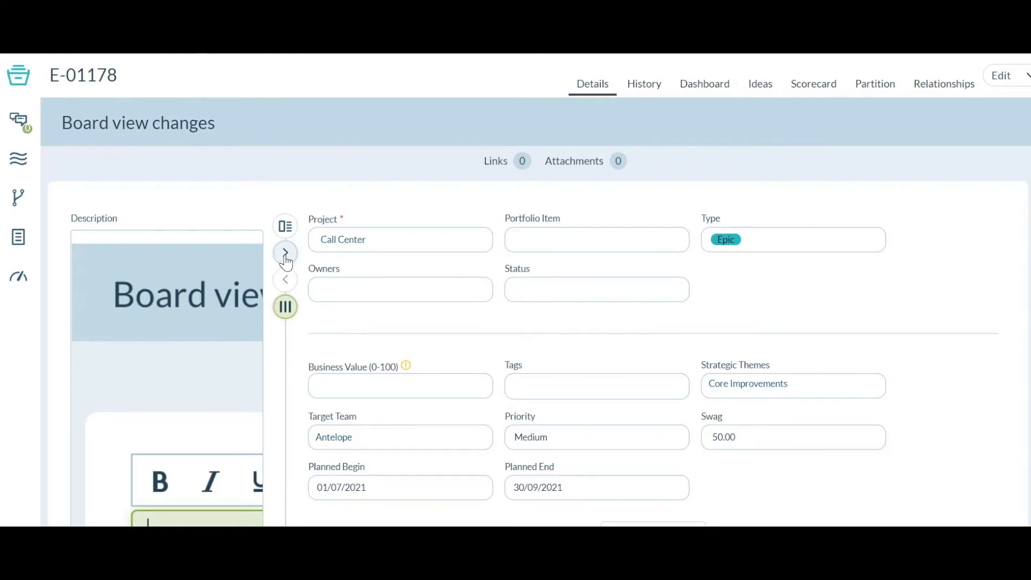
click(285, 252)
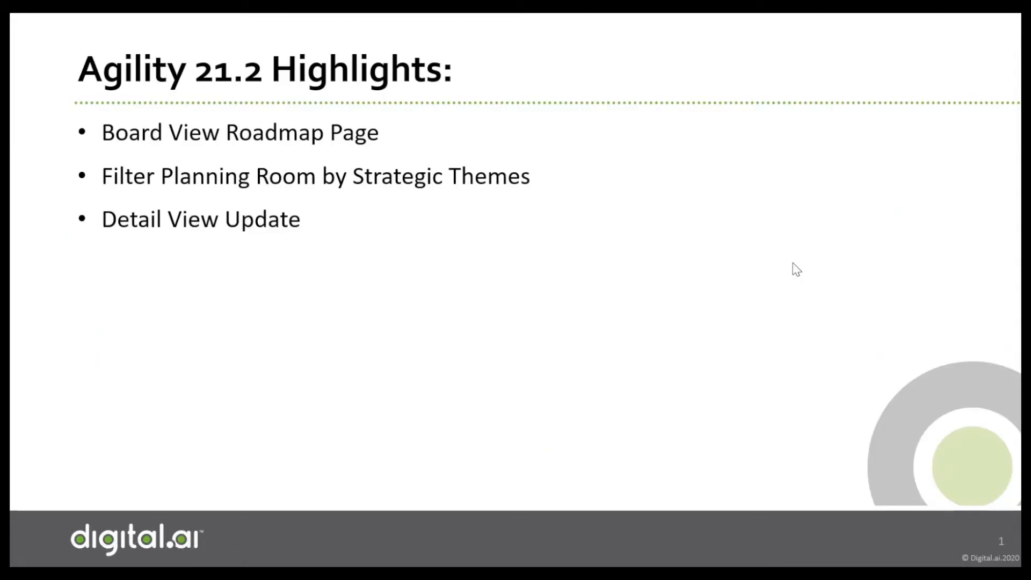
- Advance through the Agility 21.2 Highlights slides
key(right)
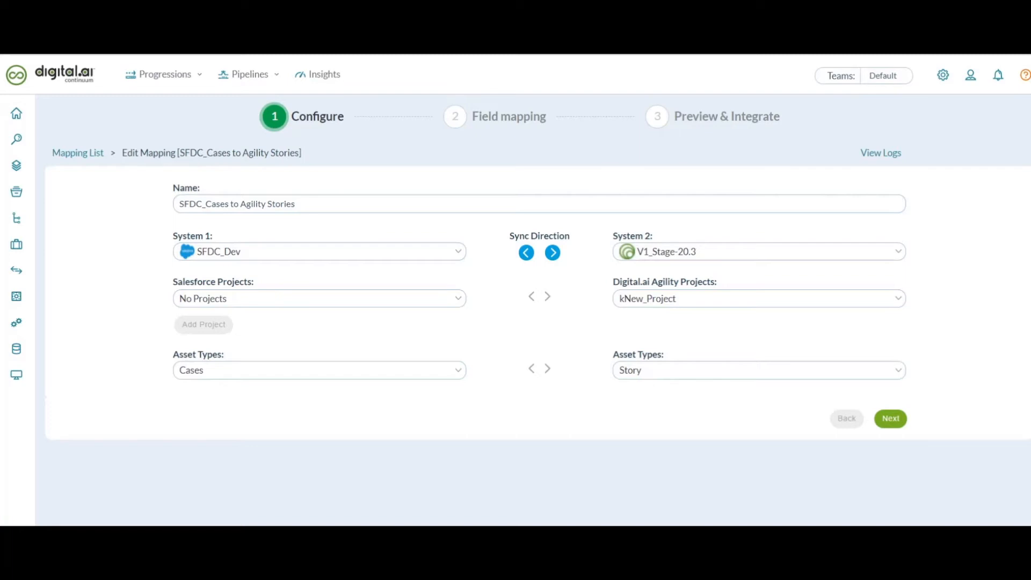
mouse_move(822, 217)
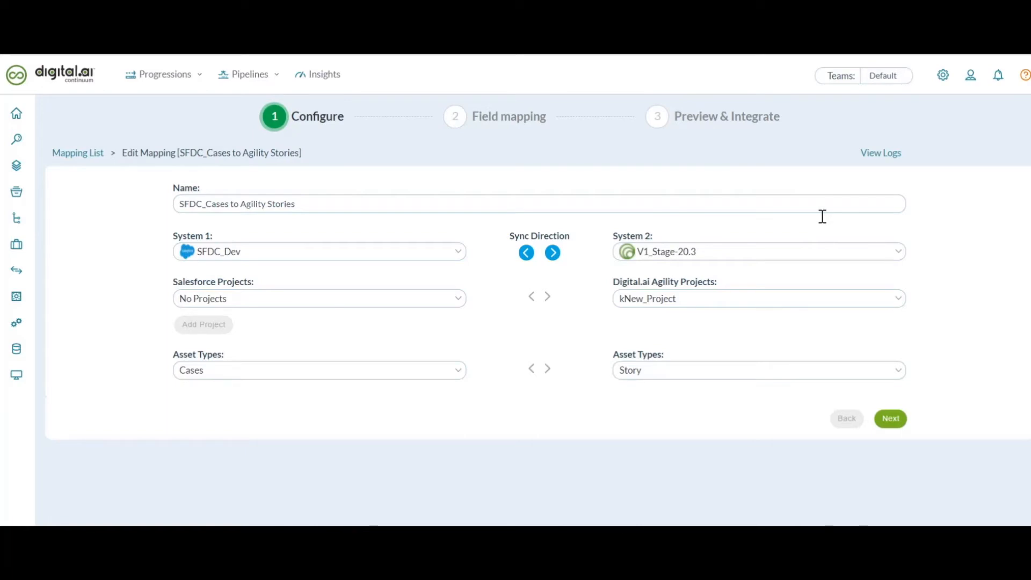
mouse_move(275, 276)
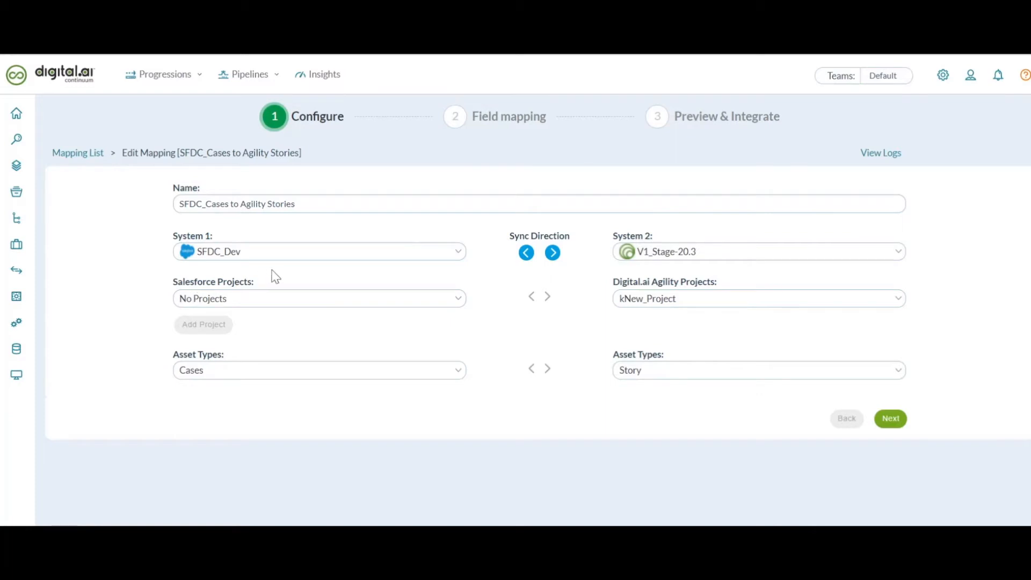
mouse_move(734, 356)
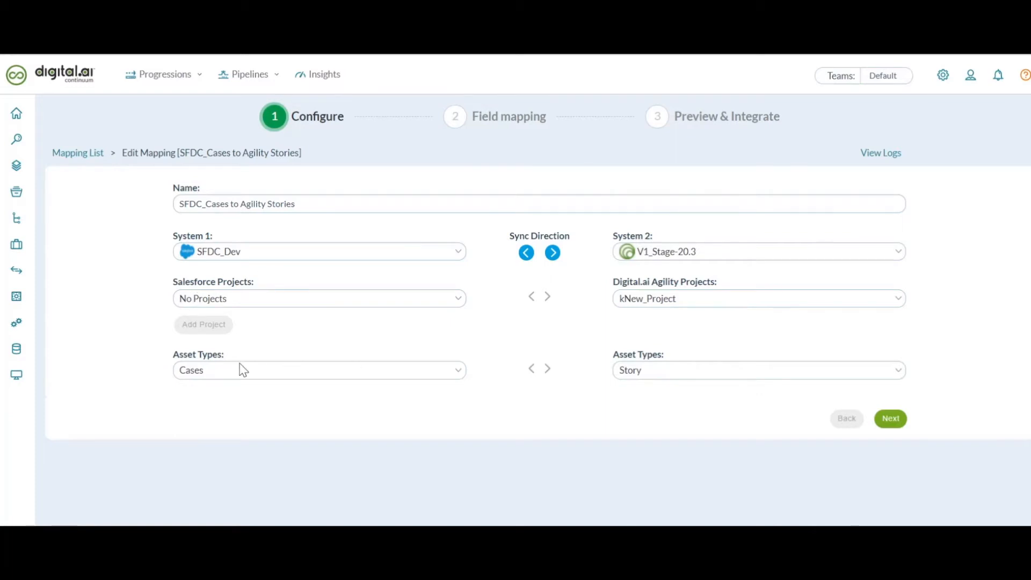
mouse_move(231, 372)
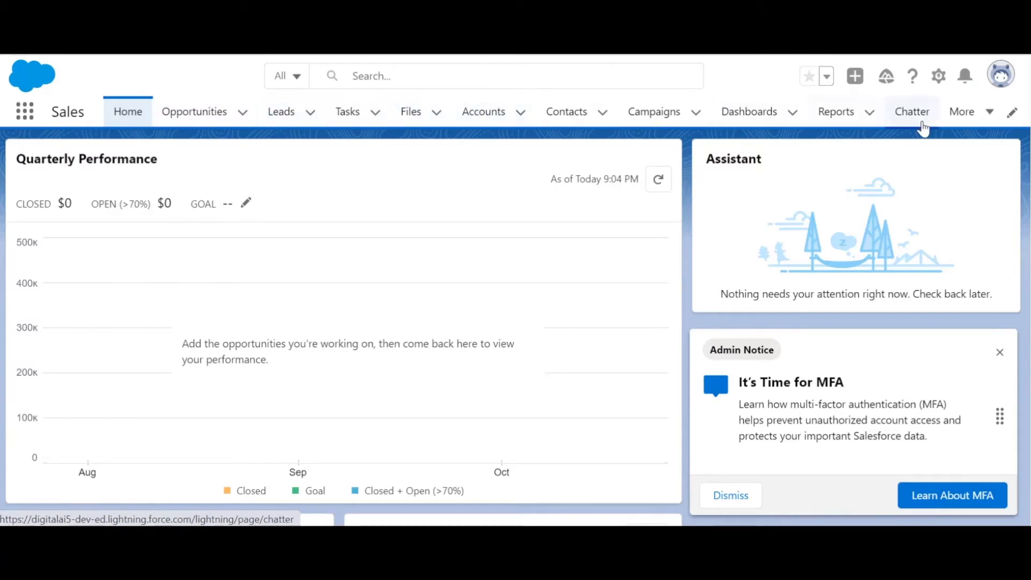
- Return to the Agility Connect Edit Mapping tab for SFDC_Cases to Agility Stories
click(962, 111)
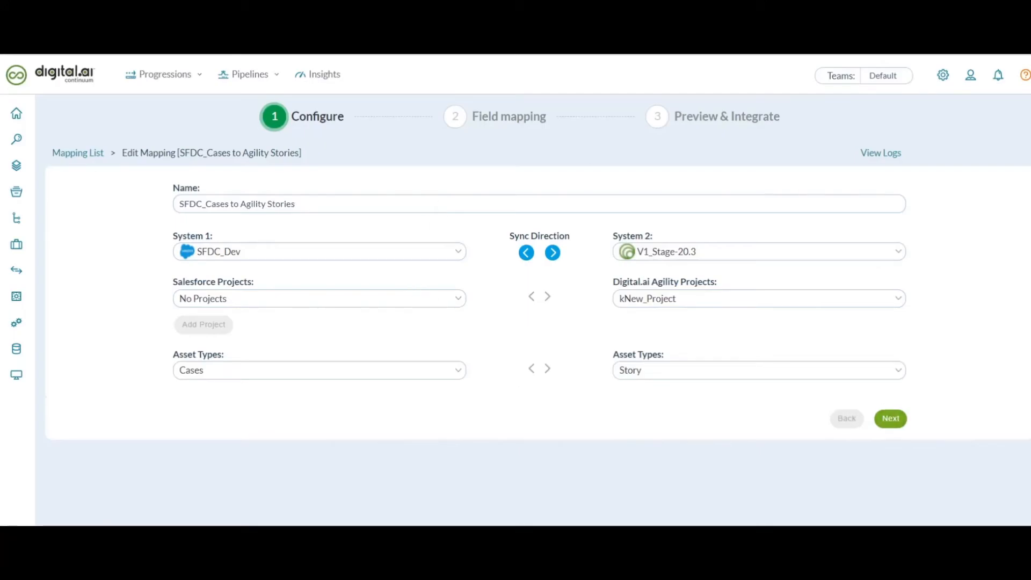
- Advance to Field mapping, close the Legend, and scroll through mappings like Subject-to-Name
click(891, 418)
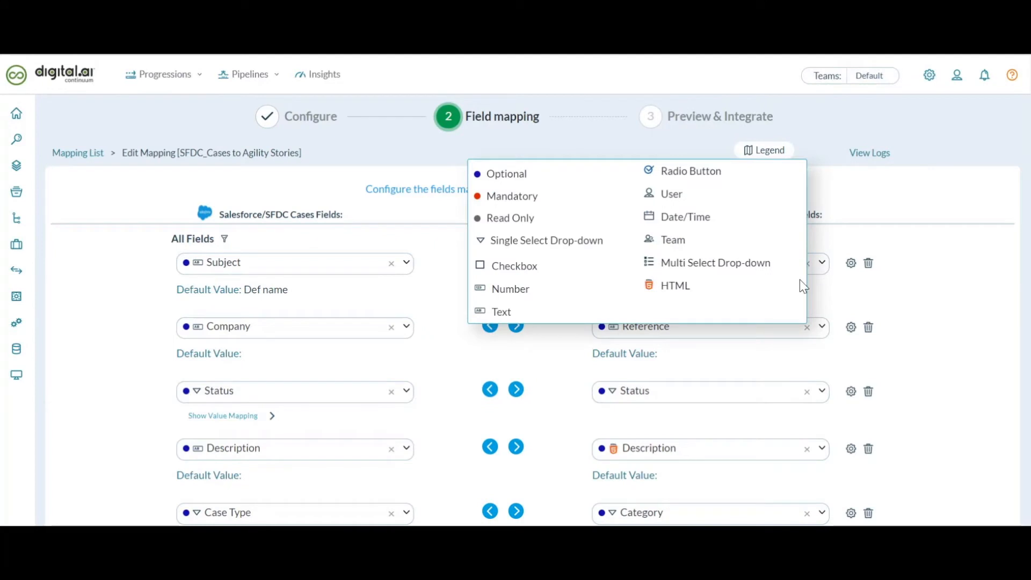
click(764, 150)
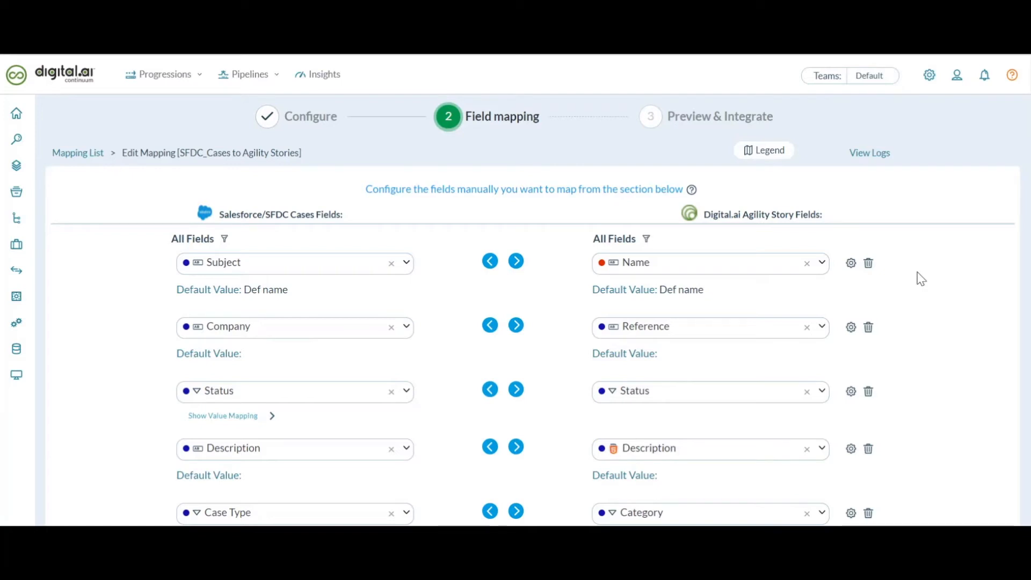
scroll(down, 3)
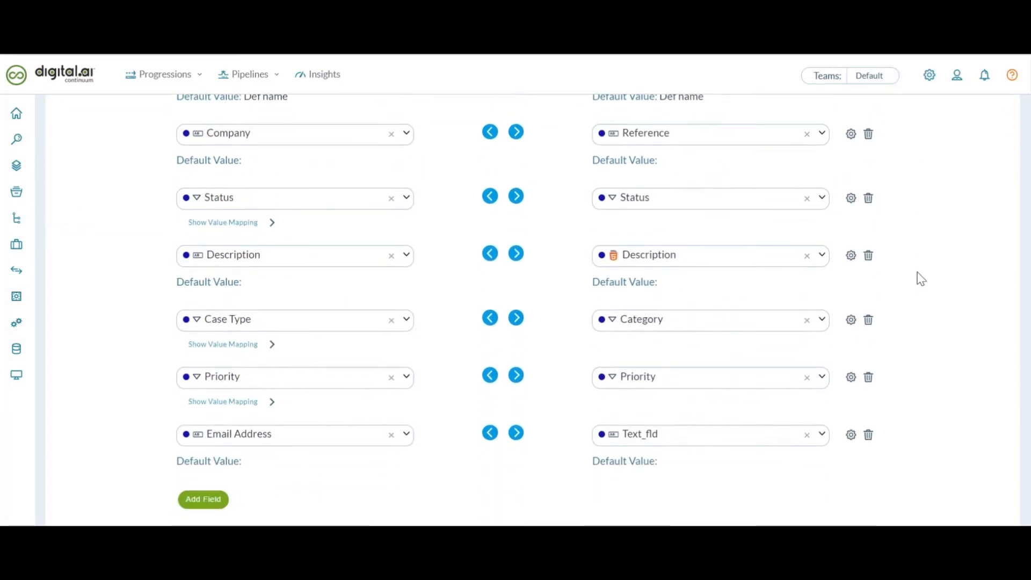
scroll(down, 3)
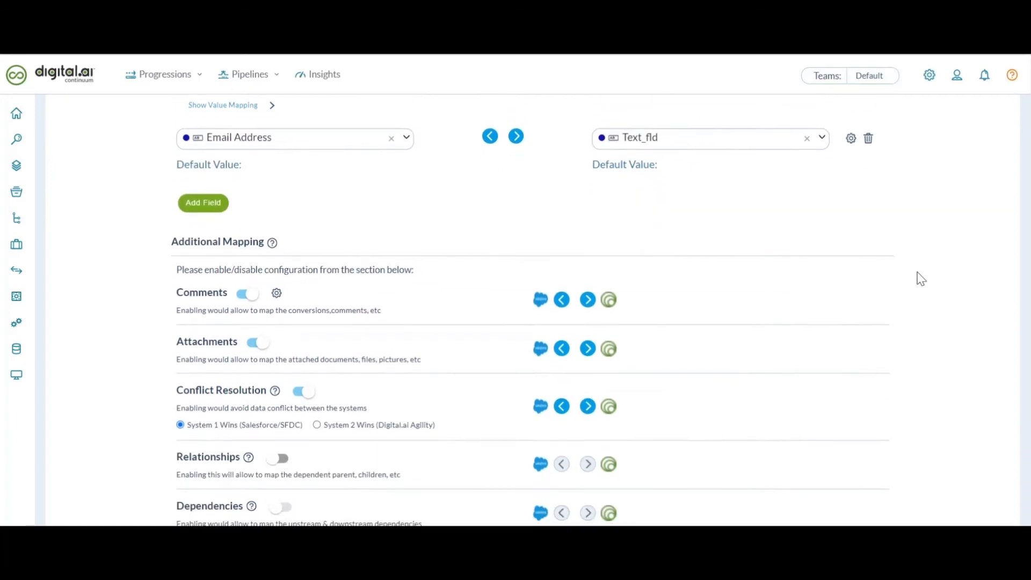
scroll(down, 3)
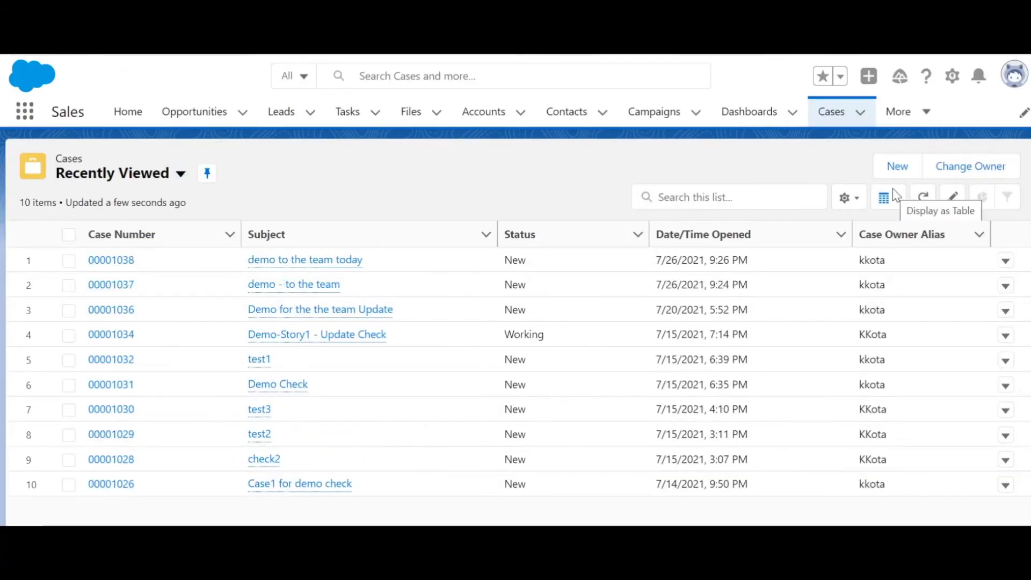
- Create a High-priority, Email-origin Salesforce case with subject 'demo to the team'
click(896, 166)
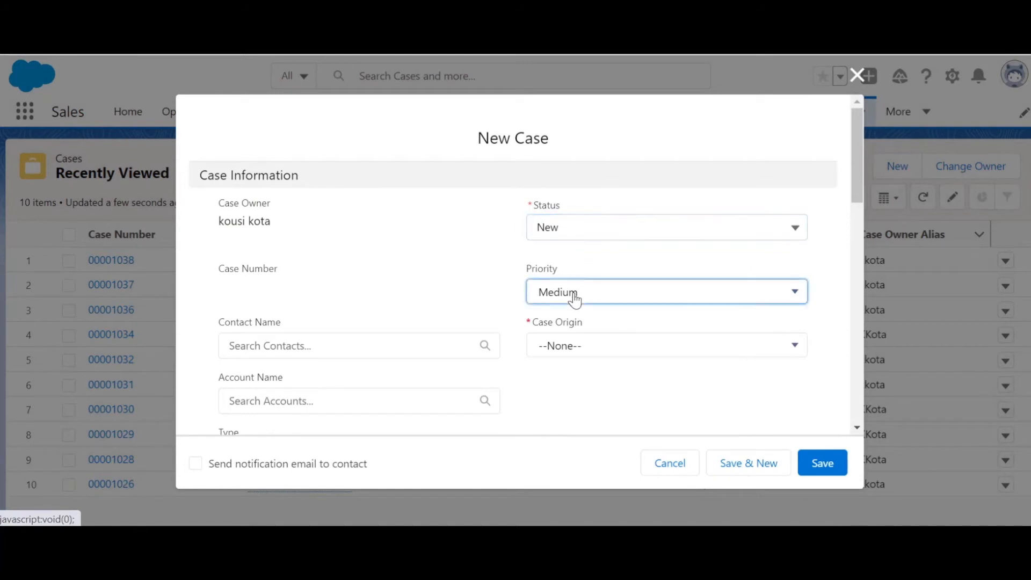
click(665, 291)
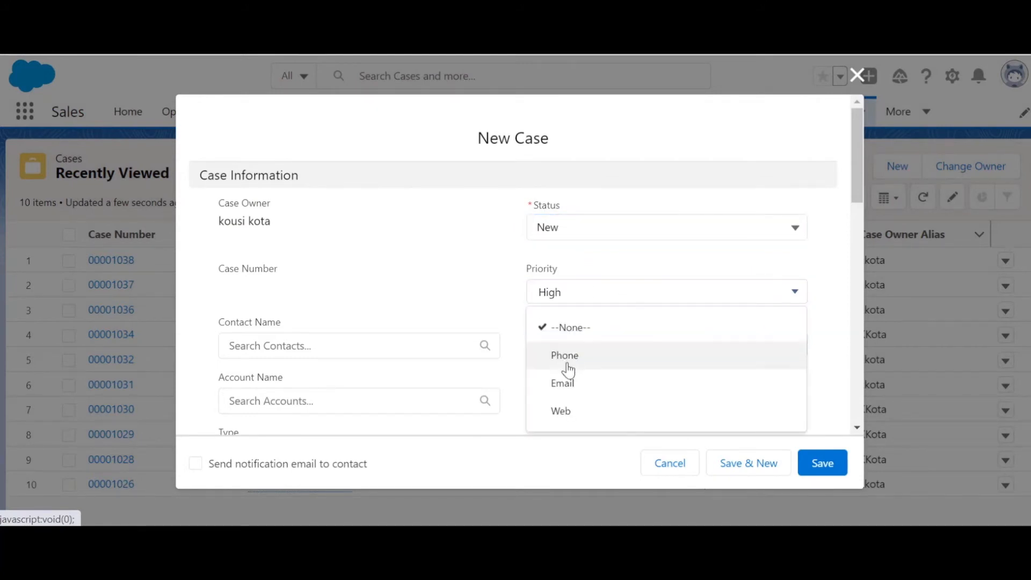
scroll(down, 3)
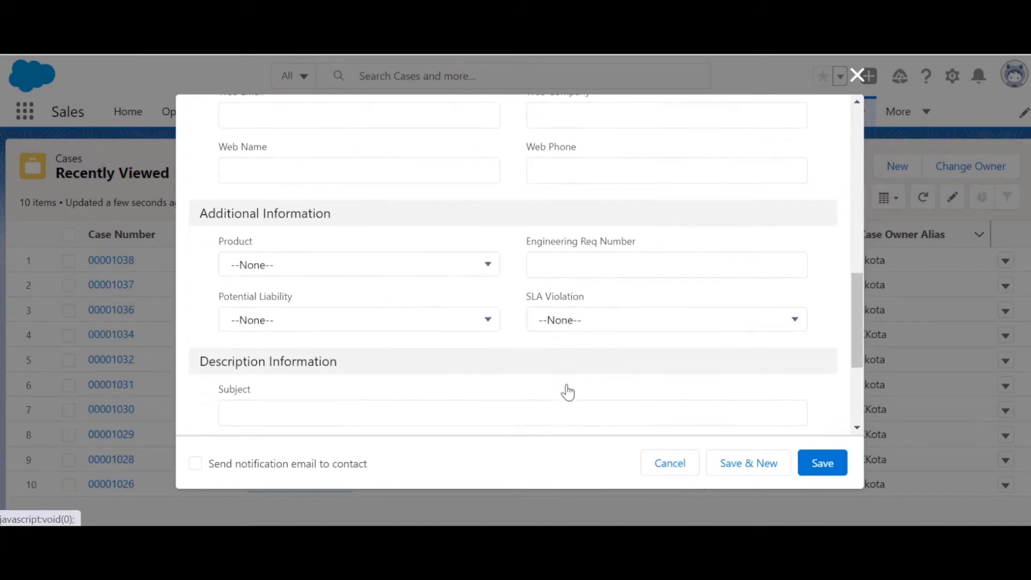
text(demo to the team)
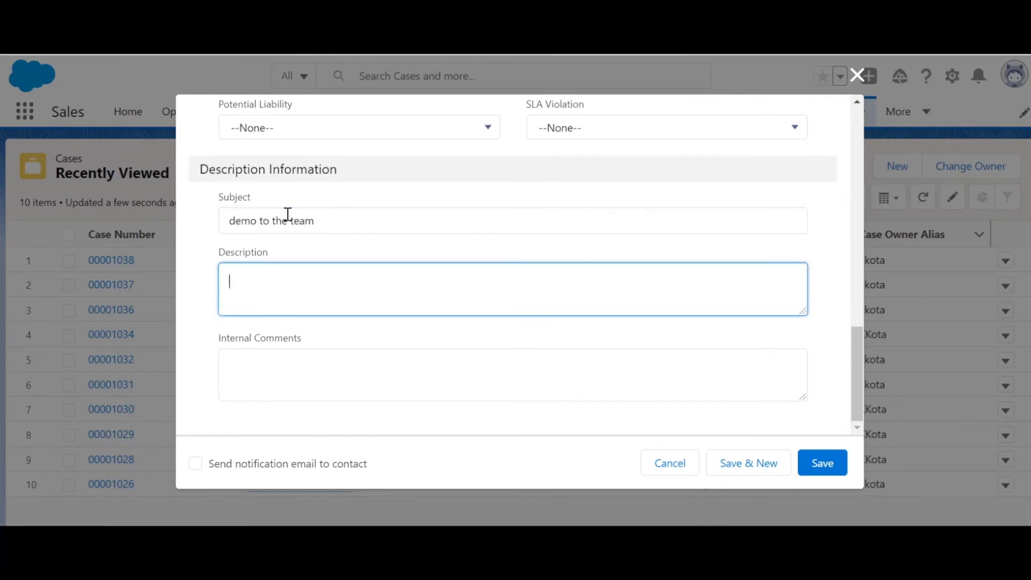
text(demo to the team)
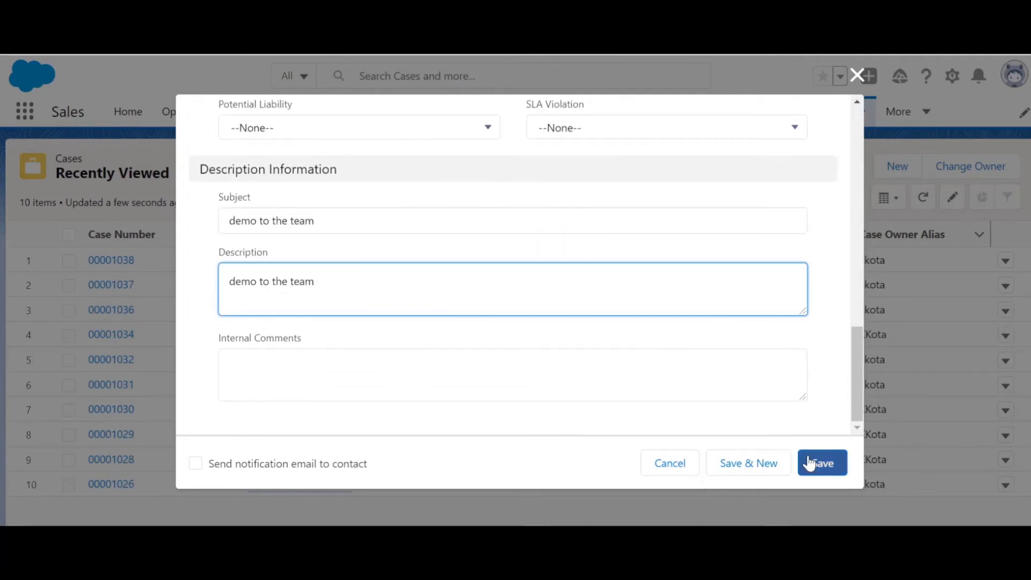
click(821, 463)
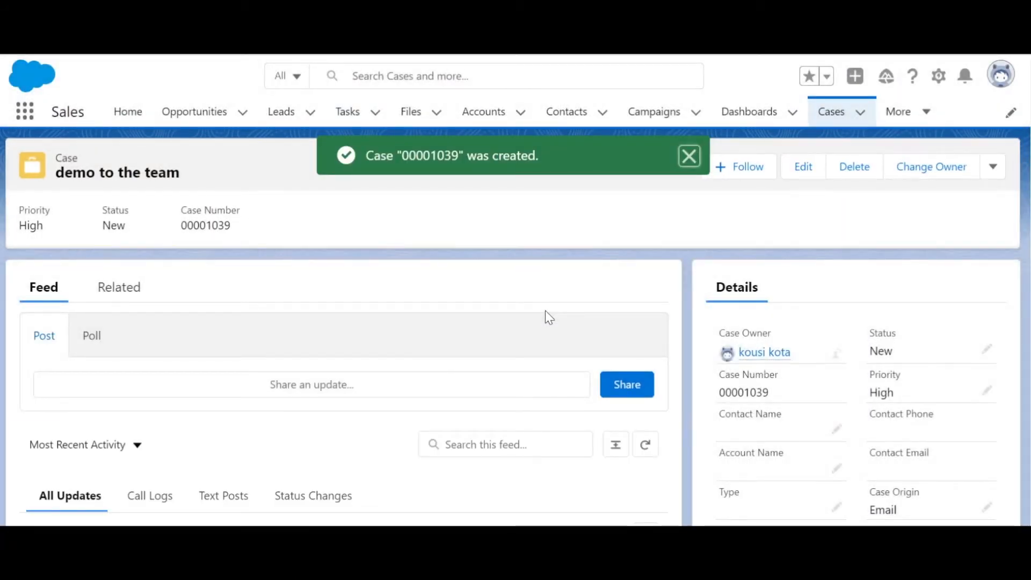
- Dismiss the notification and follow the case's Agility_URL to story B-03403
click(688, 156)
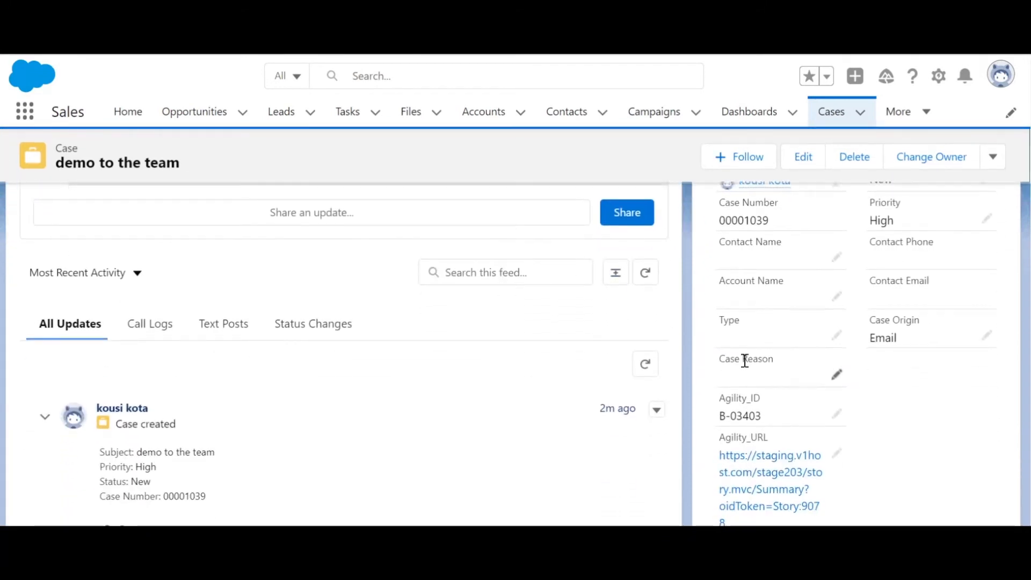
scroll(down, 3)
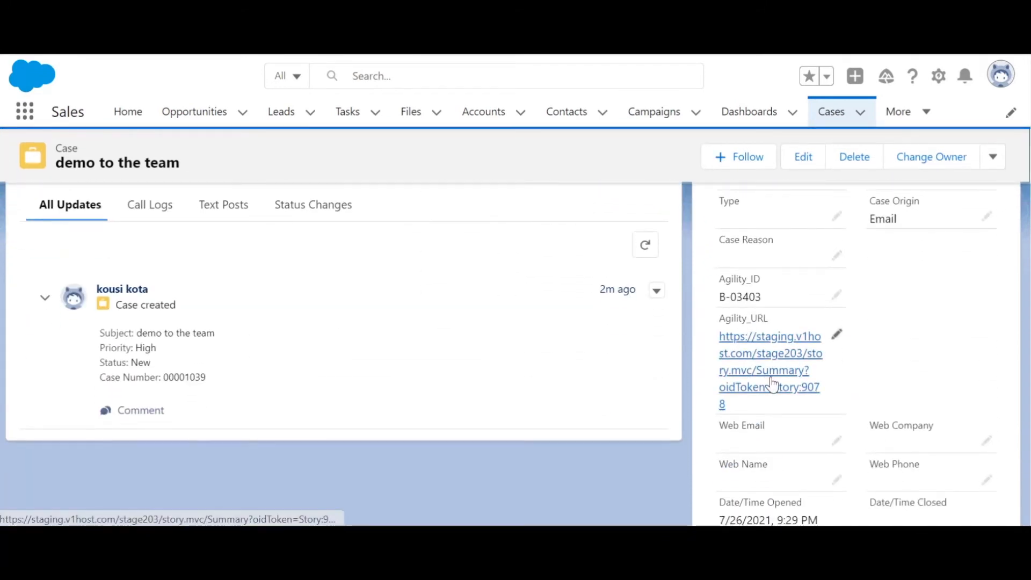
click(770, 353)
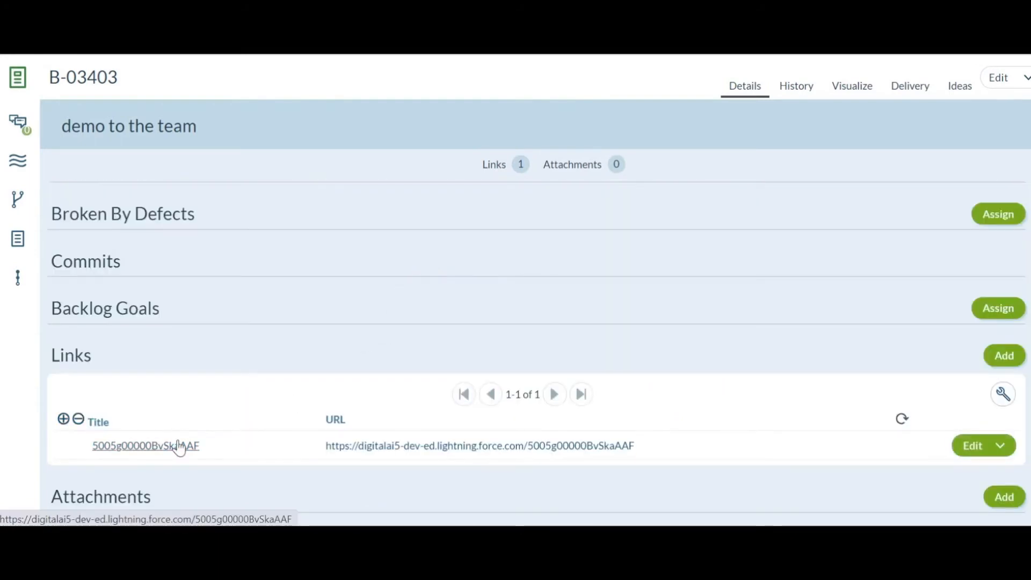
- Follow the Salesforce case link from story B-03403's Links
click(145, 445)
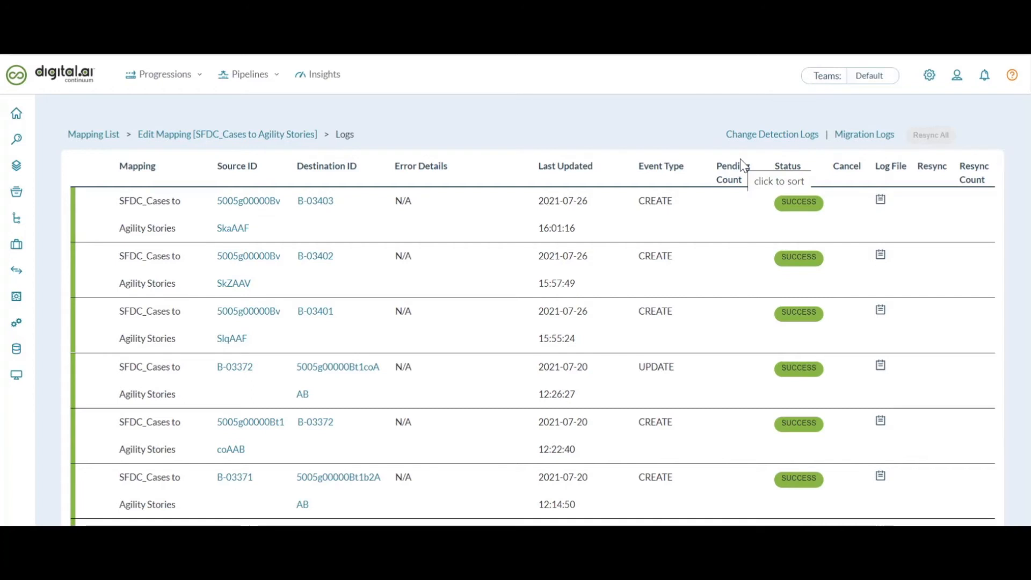
mouse_move(662, 134)
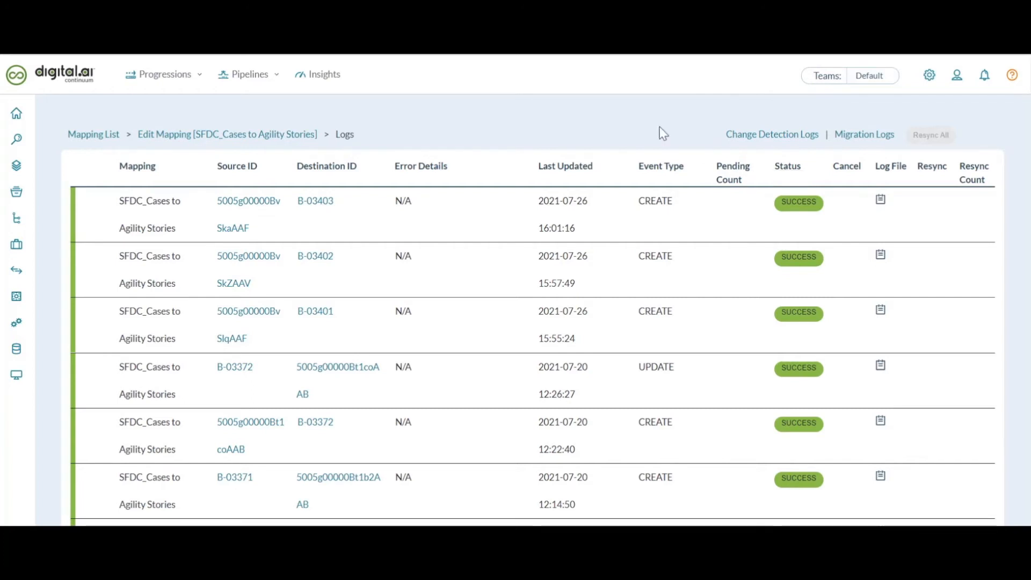
mouse_move(252, 202)
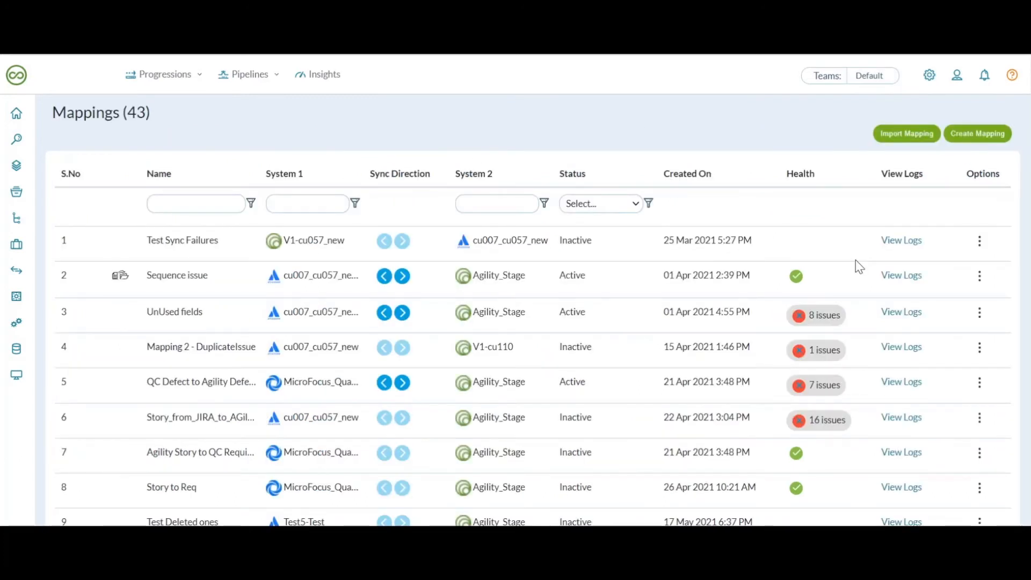
mouse_move(893, 318)
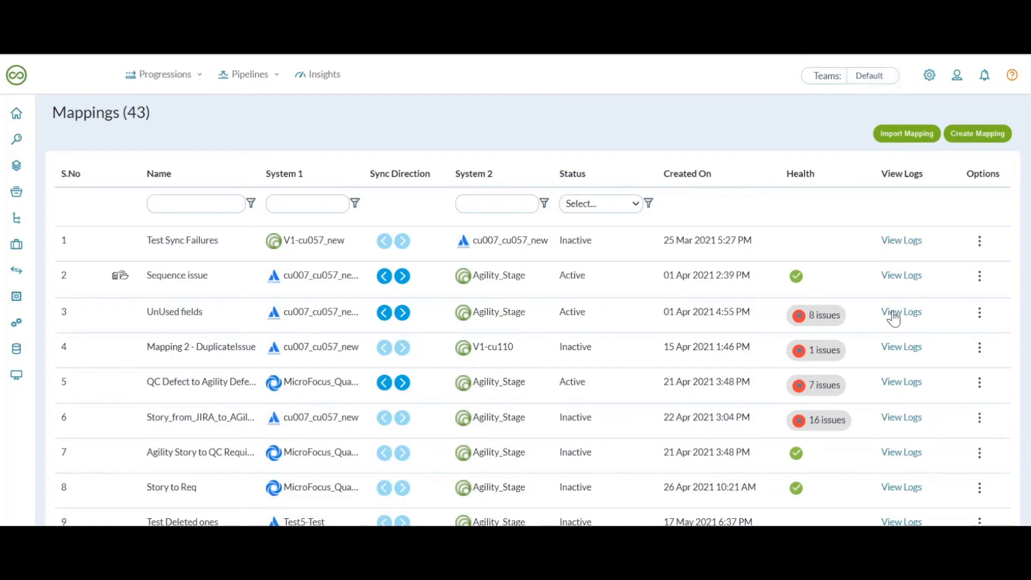
- Open the sync logs for the UnUsed fields mapping
click(901, 311)
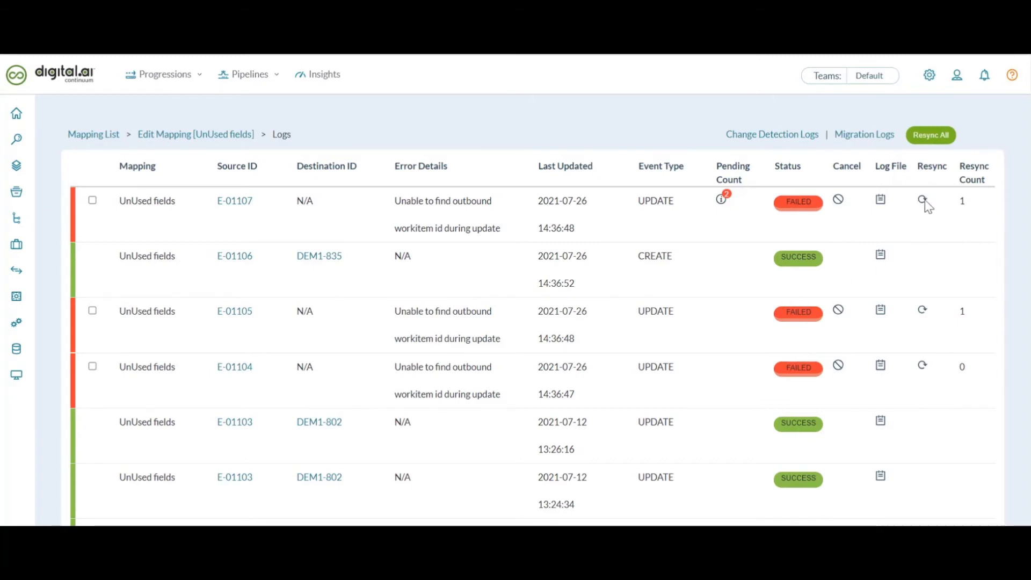
mouse_move(923, 200)
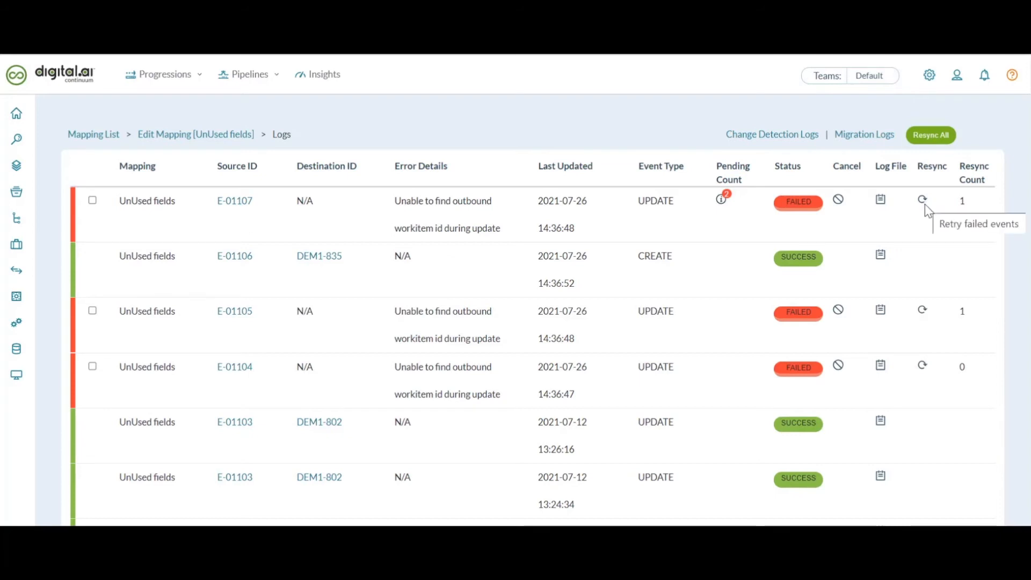
mouse_move(926, 214)
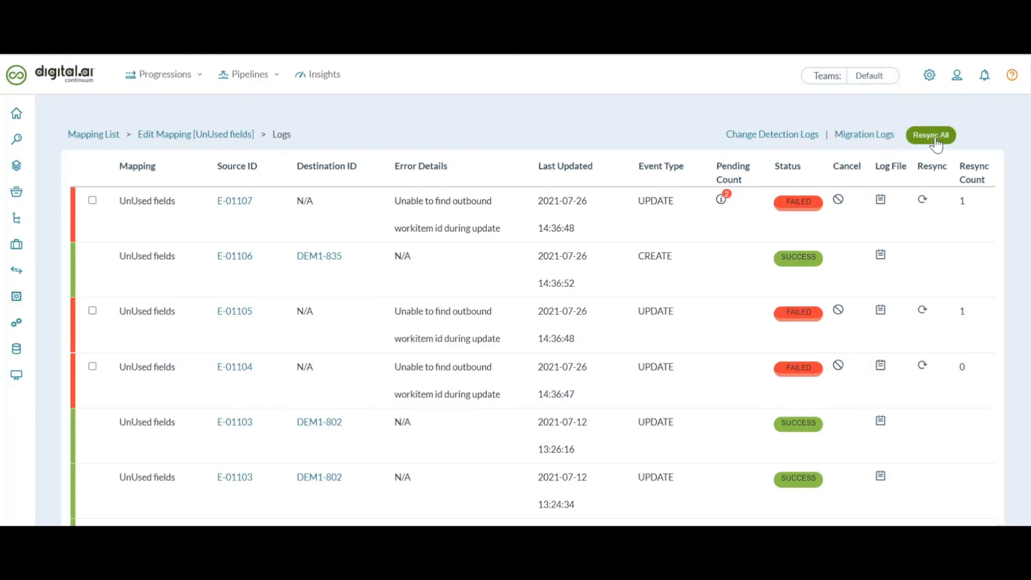
- Resync All failed events for UnUsed fields and confirm with Ok
click(930, 134)
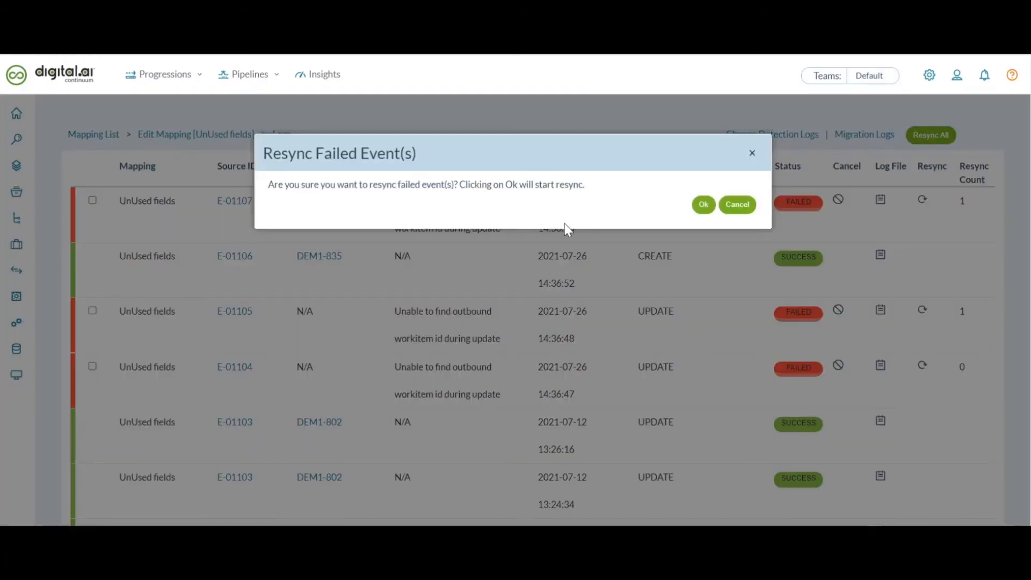
mouse_move(621, 215)
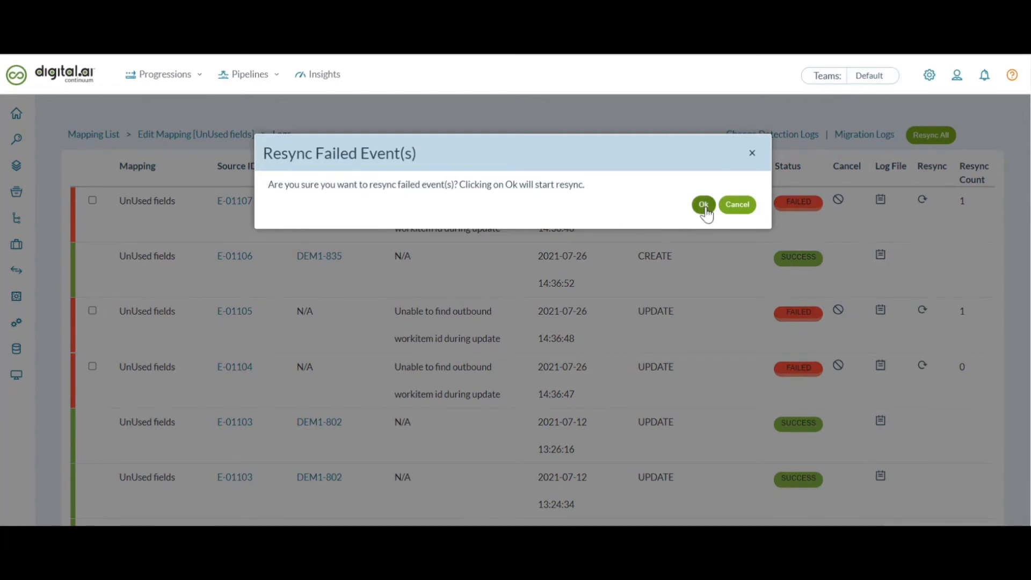
click(703, 204)
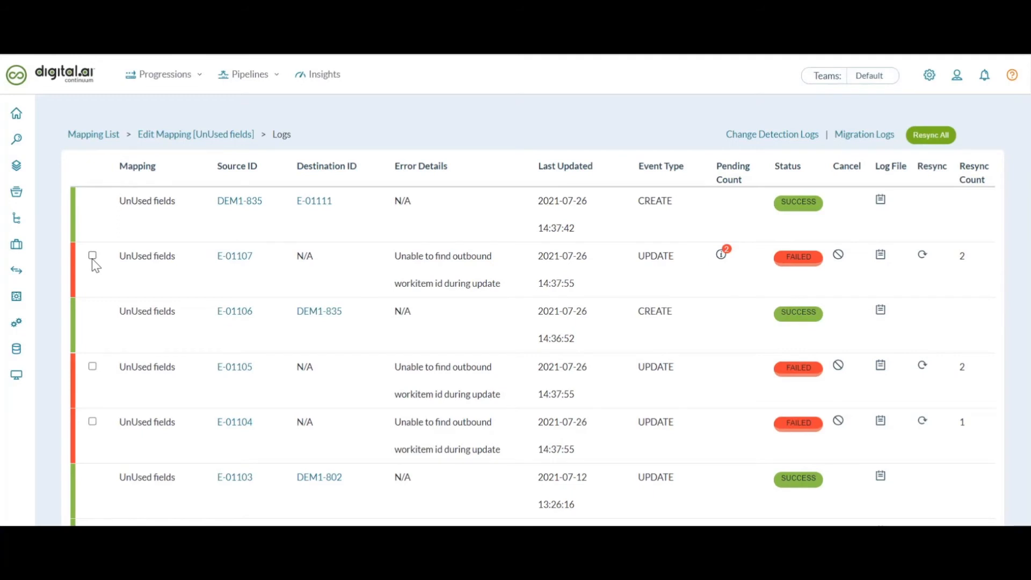
- Select failed events E-01107 and E-01105 and resync only those two
click(91, 255)
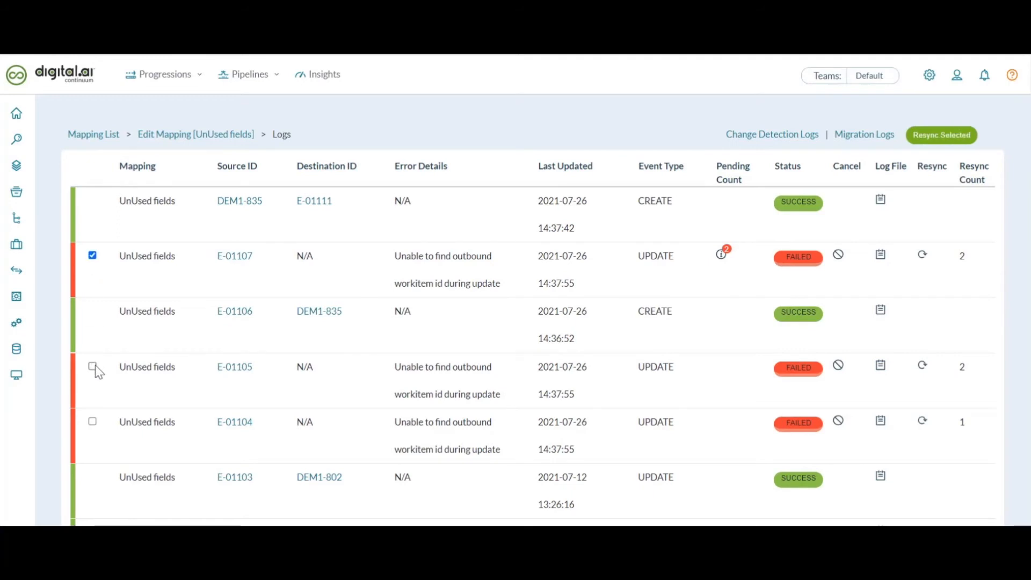
click(92, 366)
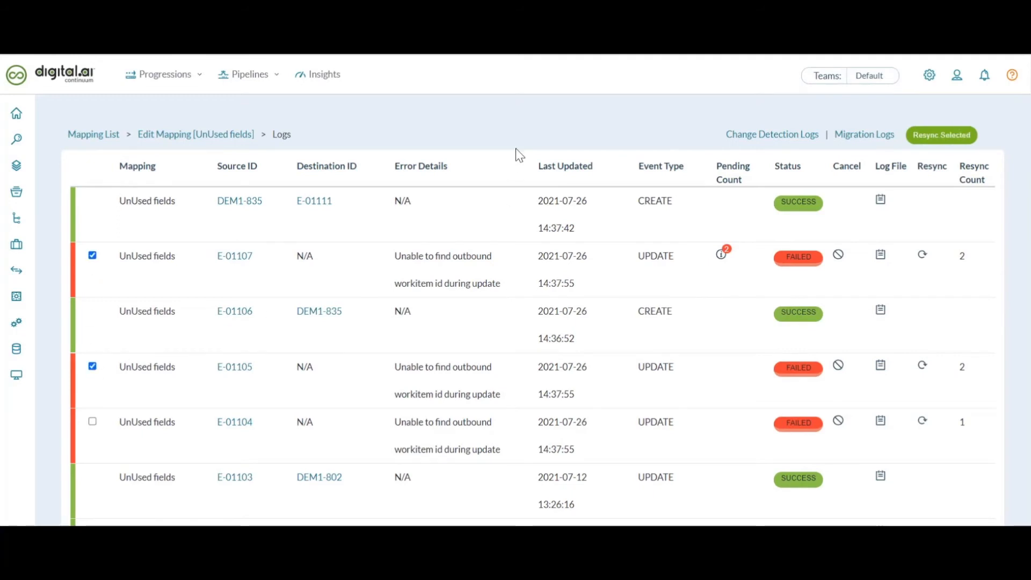
click(940, 134)
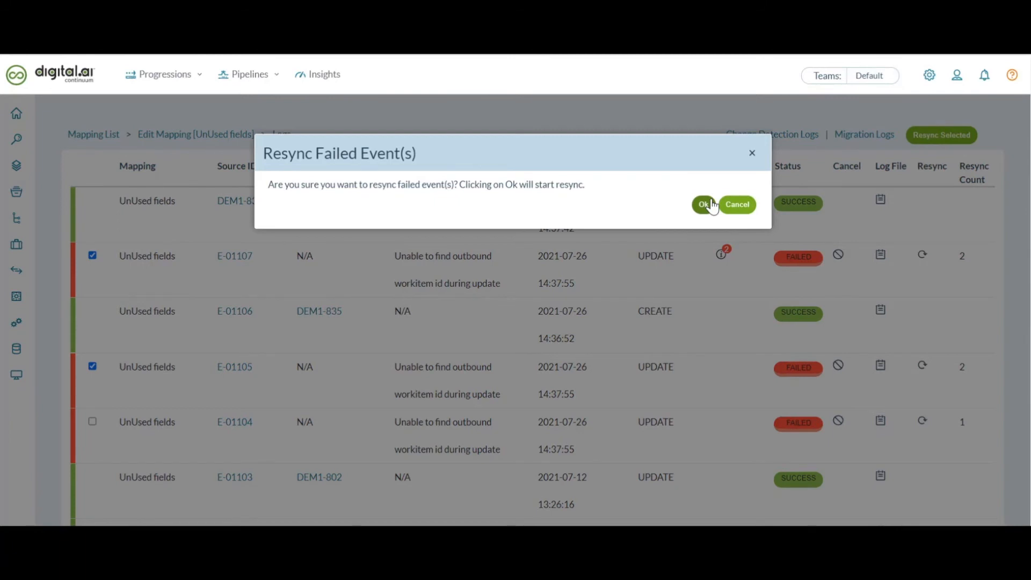
click(703, 205)
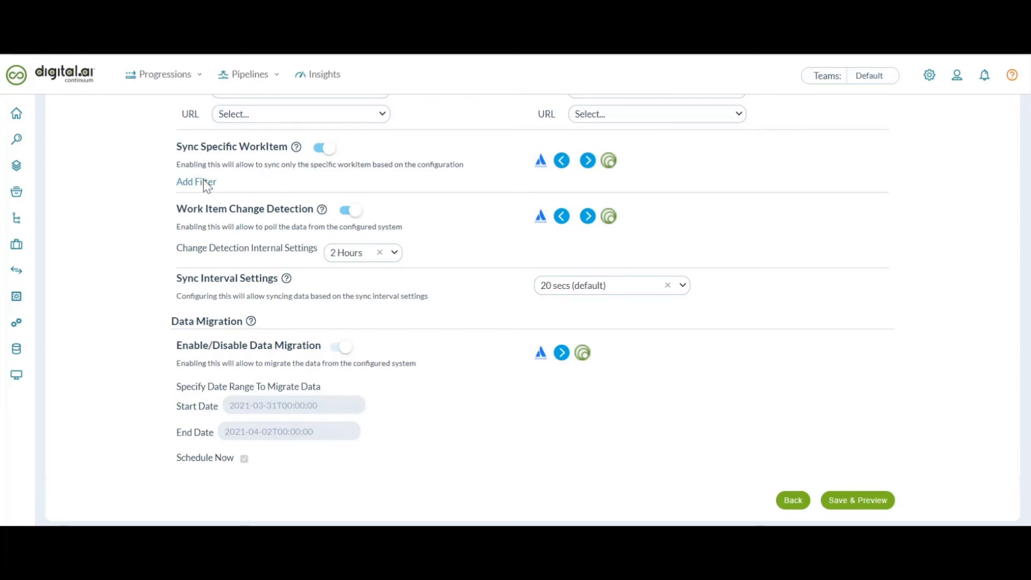
- Open Add Filter under Sync Specific WorkItem in the mapping's settings
click(196, 182)
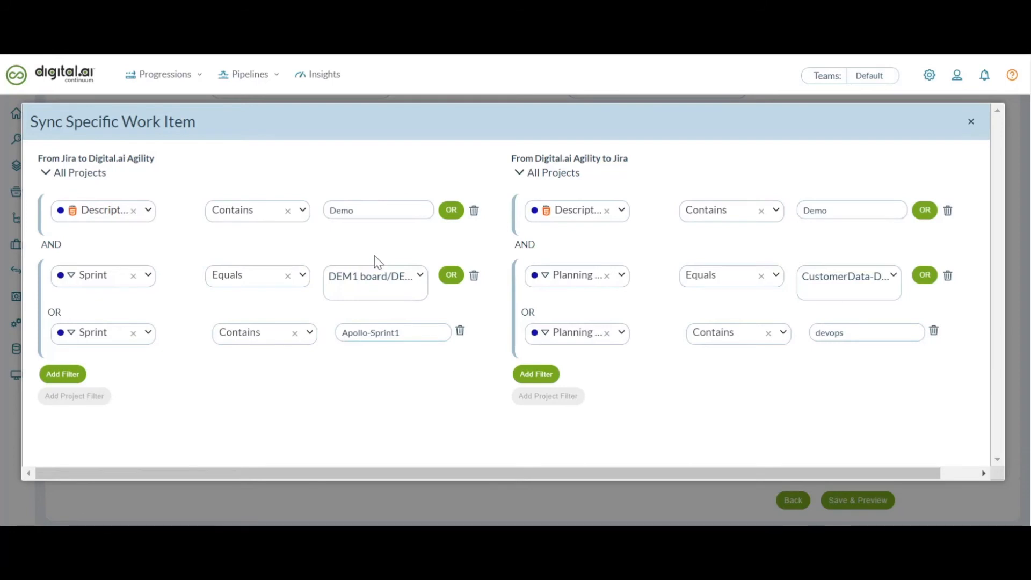
mouse_move(401, 379)
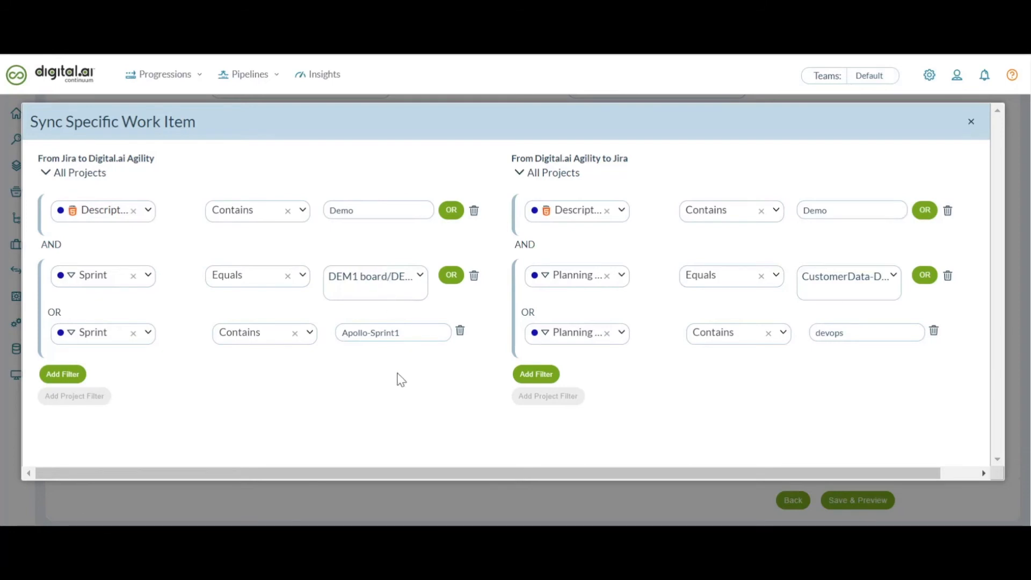
mouse_move(342, 374)
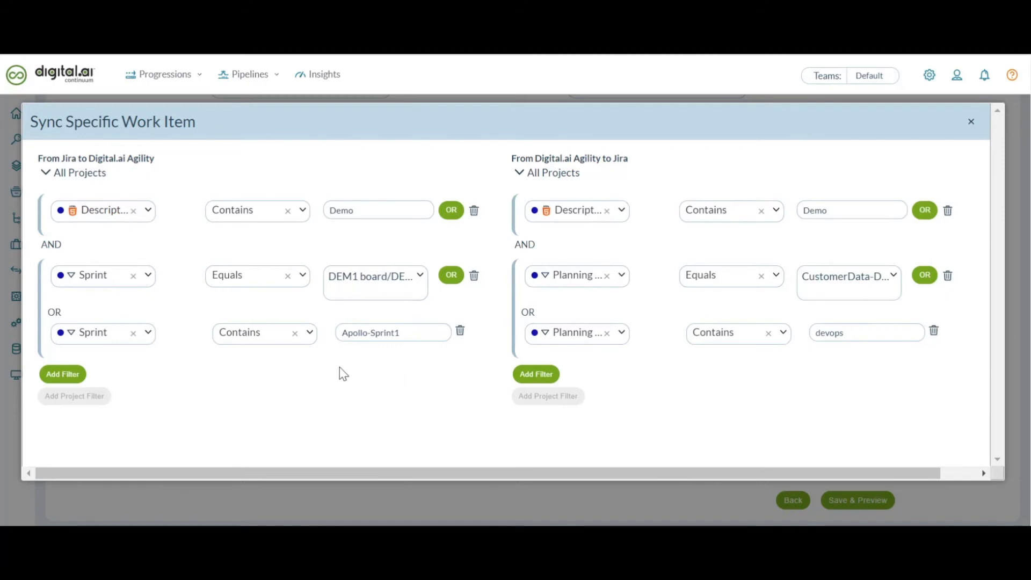
mouse_move(427, 388)
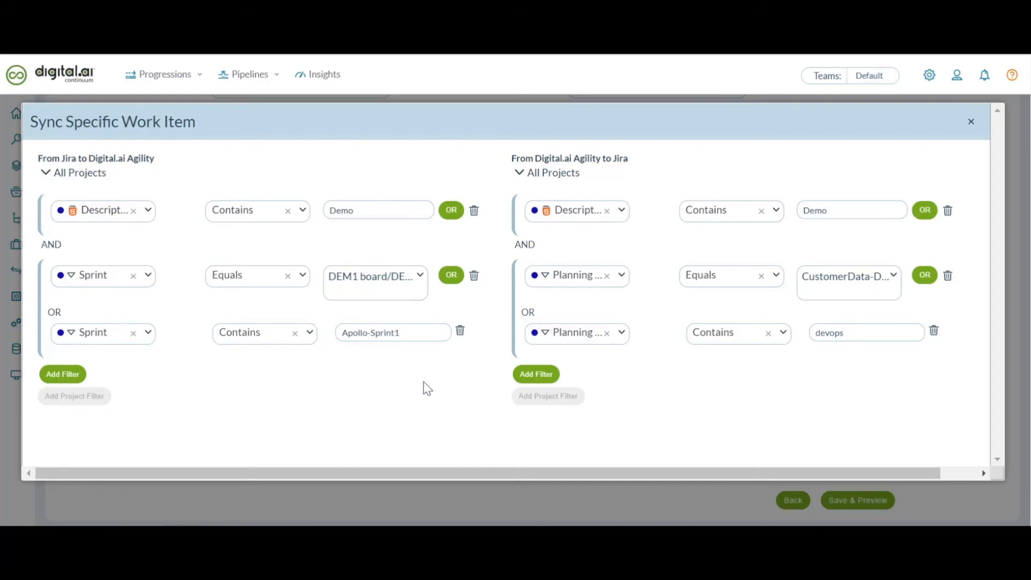
mouse_move(676, 302)
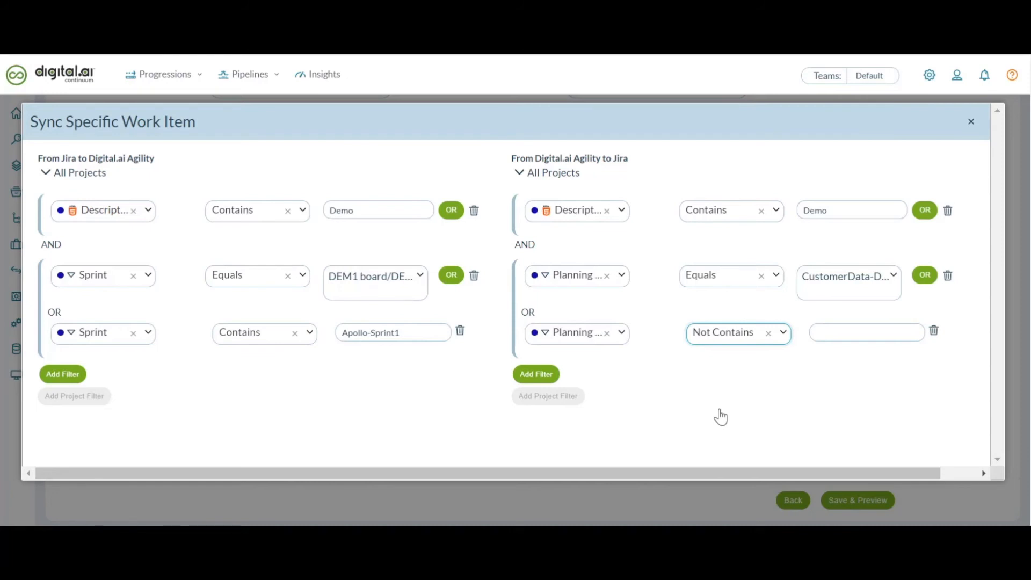
mouse_move(743, 382)
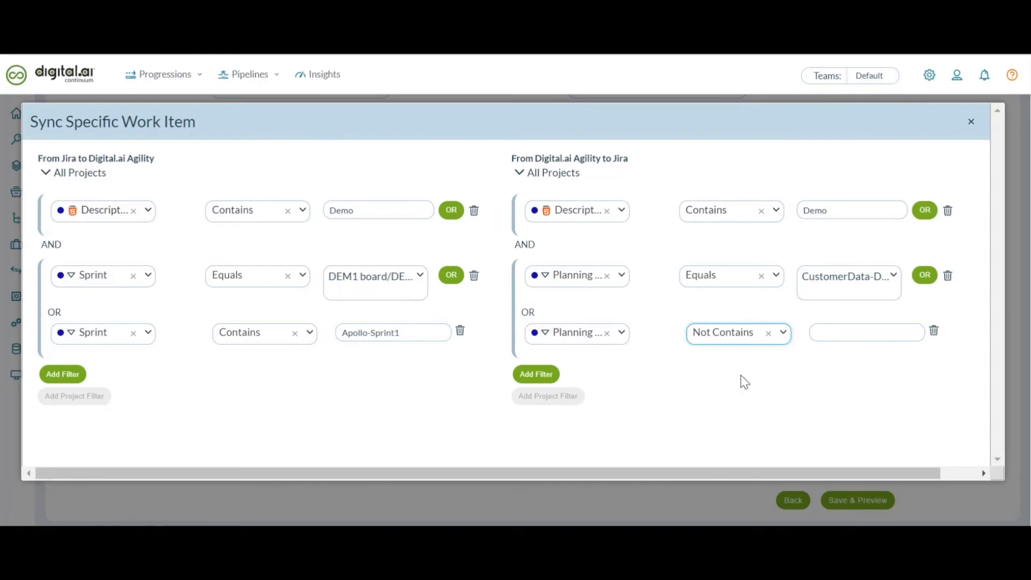
mouse_move(736, 366)
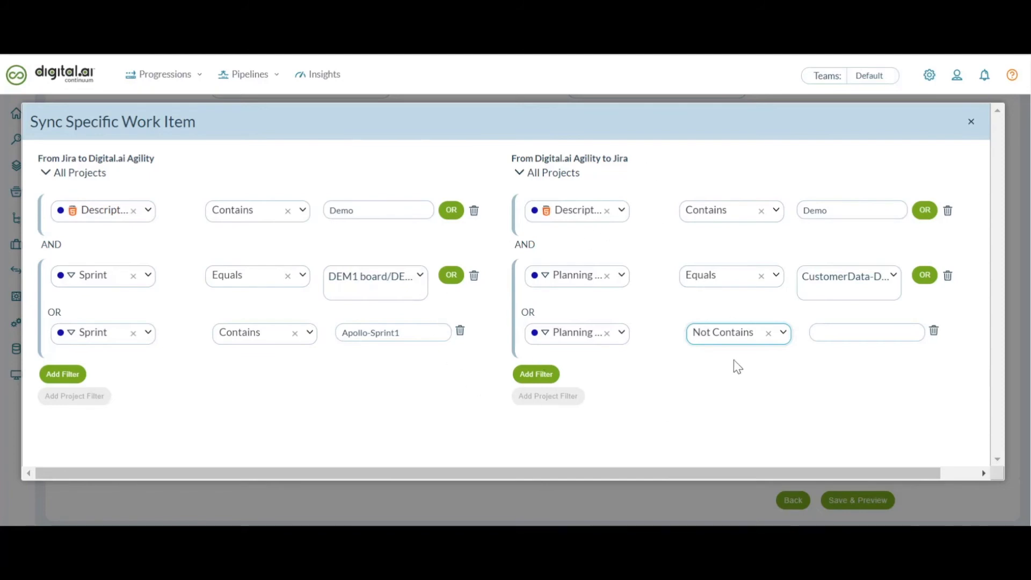
mouse_move(741, 380)
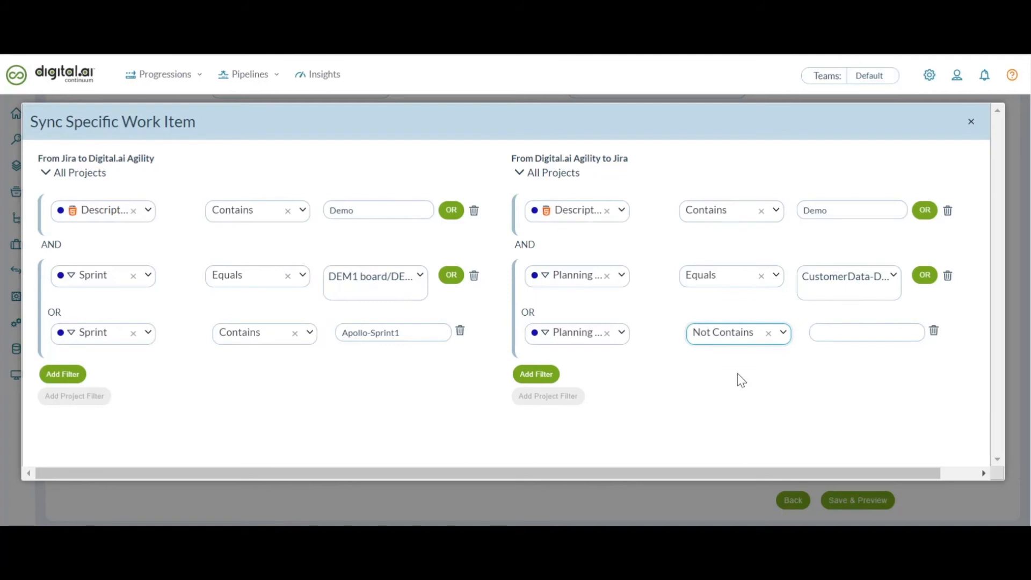
- Change options in the Sync Specific Work Item filter settings
click(971, 122)
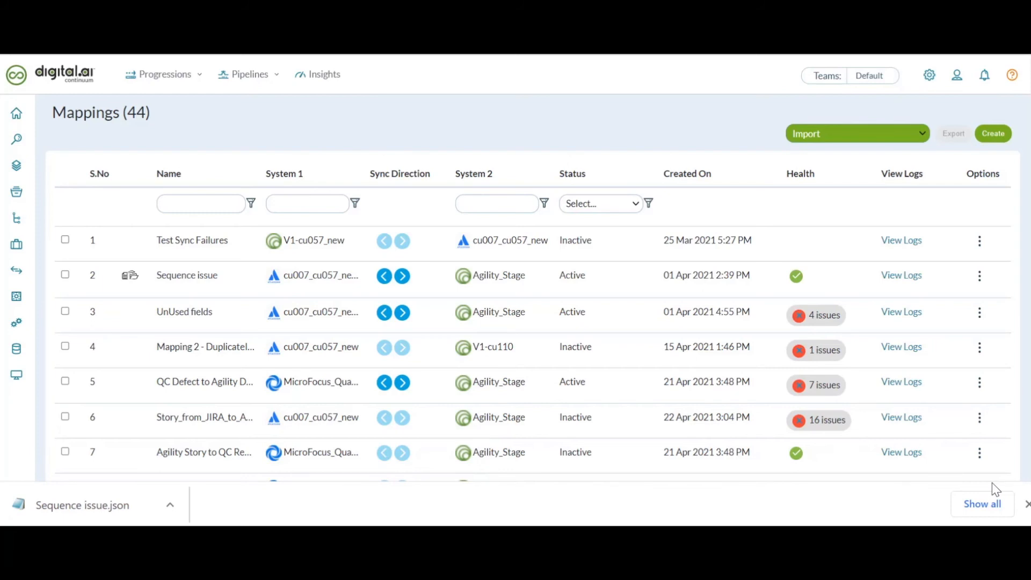
mouse_move(957, 492)
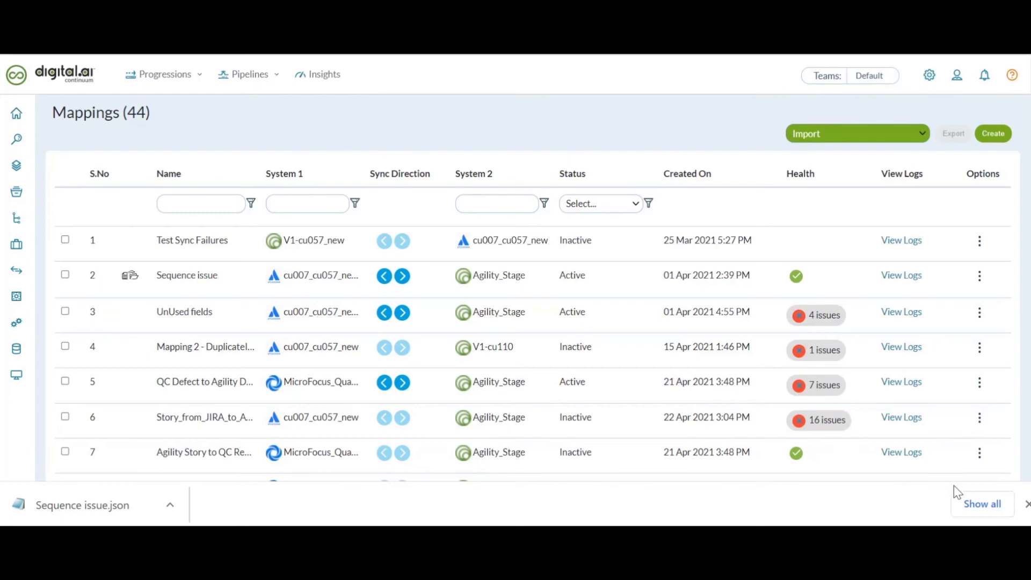
mouse_move(882, 138)
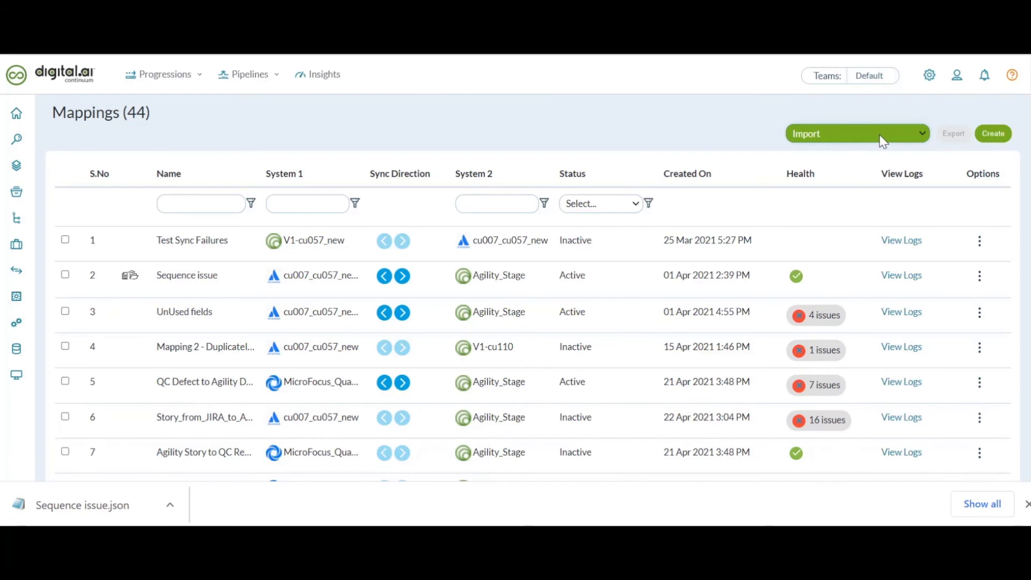
mouse_move(539, 163)
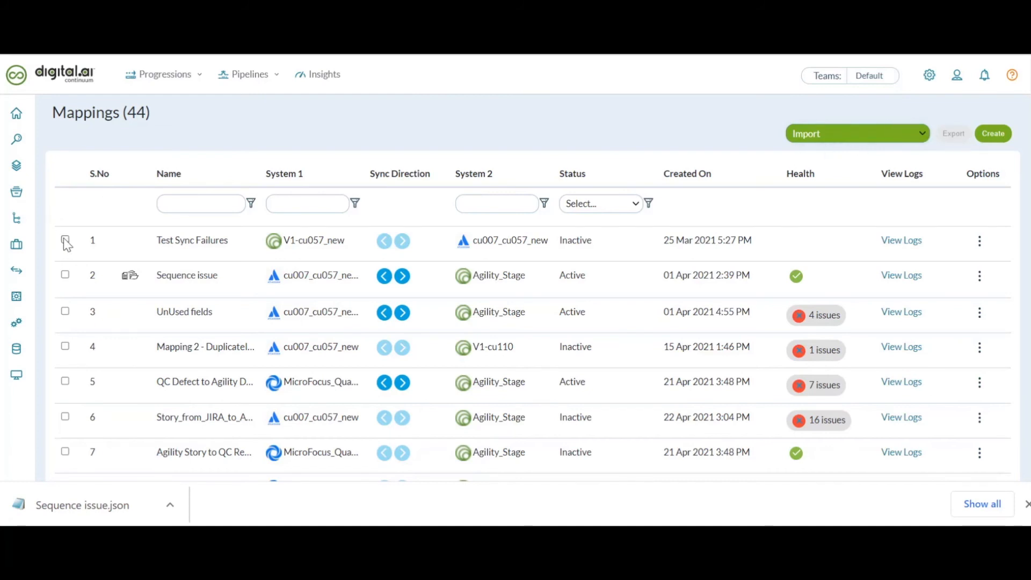
- Select the Sequence issue mapping instead of Test Sync Failures and export it
click(65, 240)
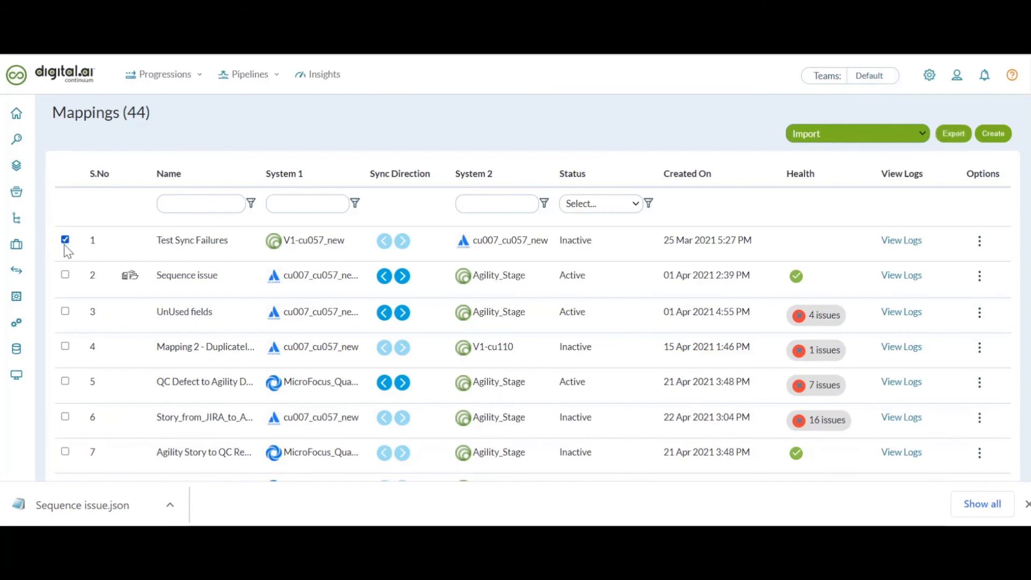
click(65, 275)
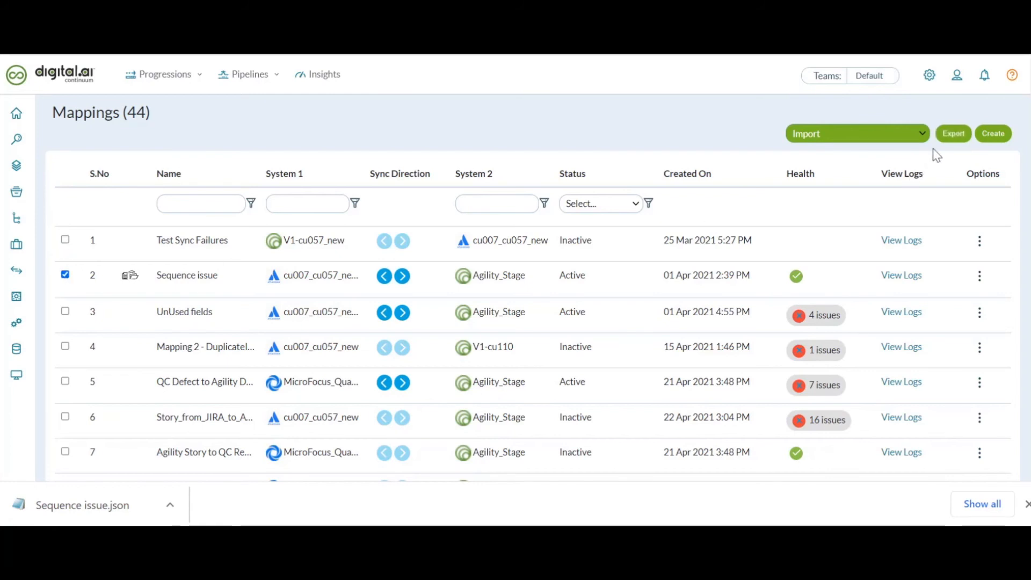
mouse_move(953, 134)
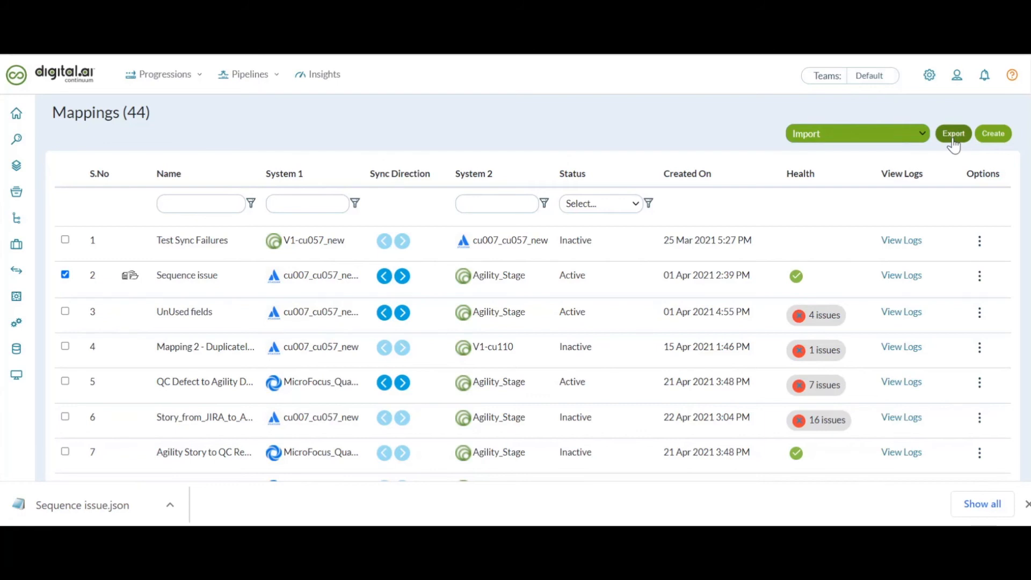
click(953, 134)
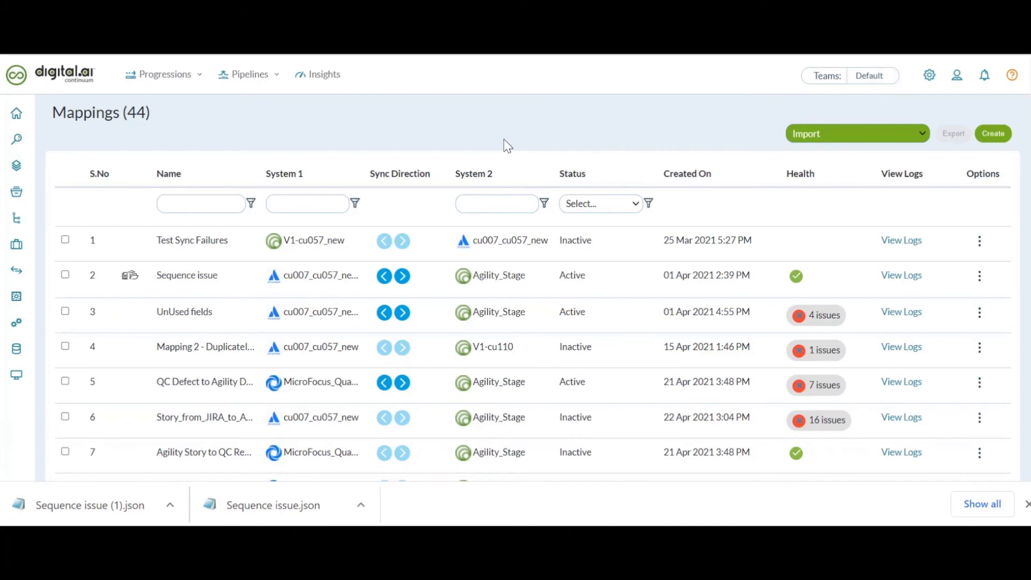
mouse_move(305, 196)
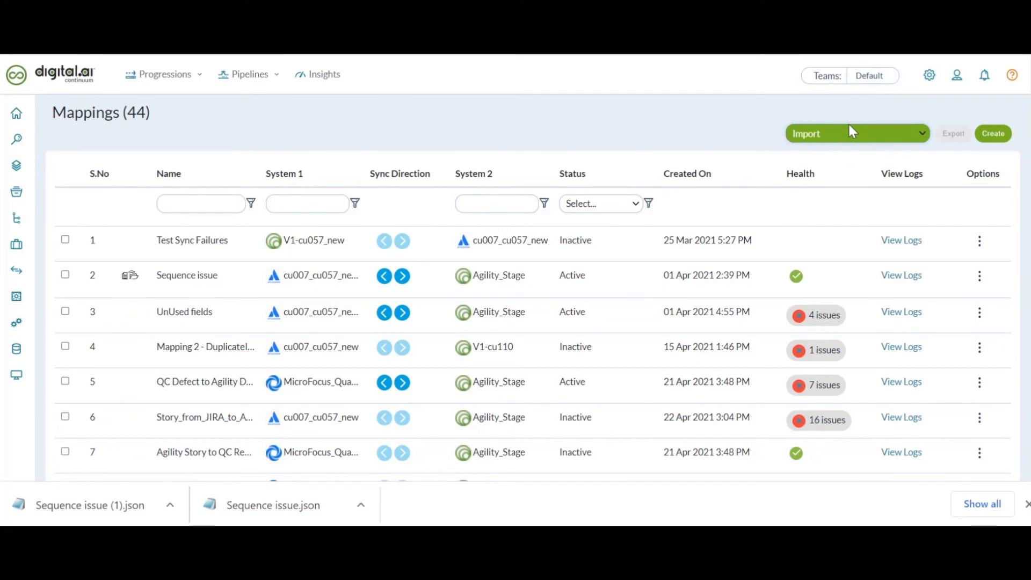
mouse_move(852, 138)
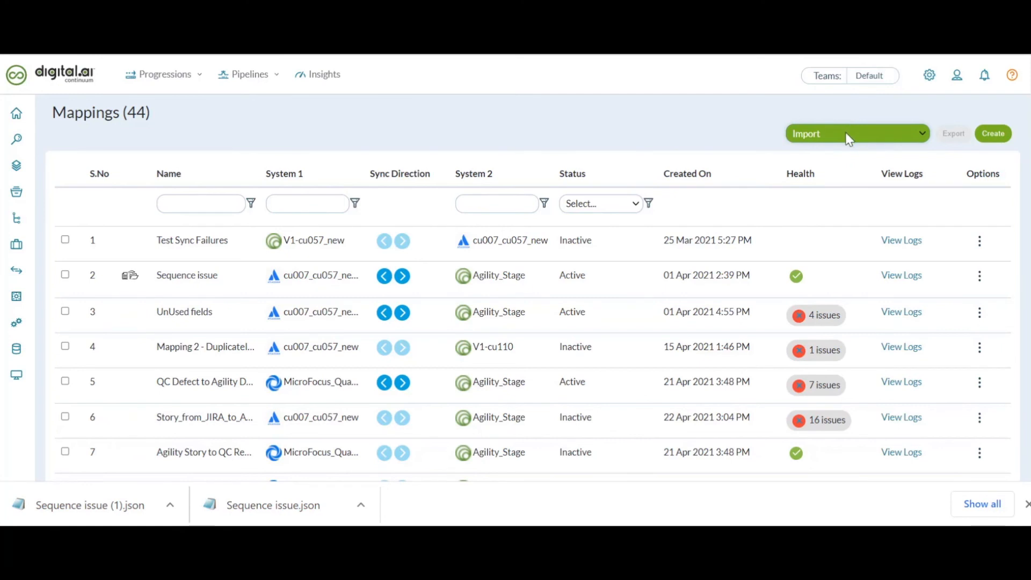
- Choose Import from Agility Connect in the Mappings page's Import dropdown
click(855, 133)
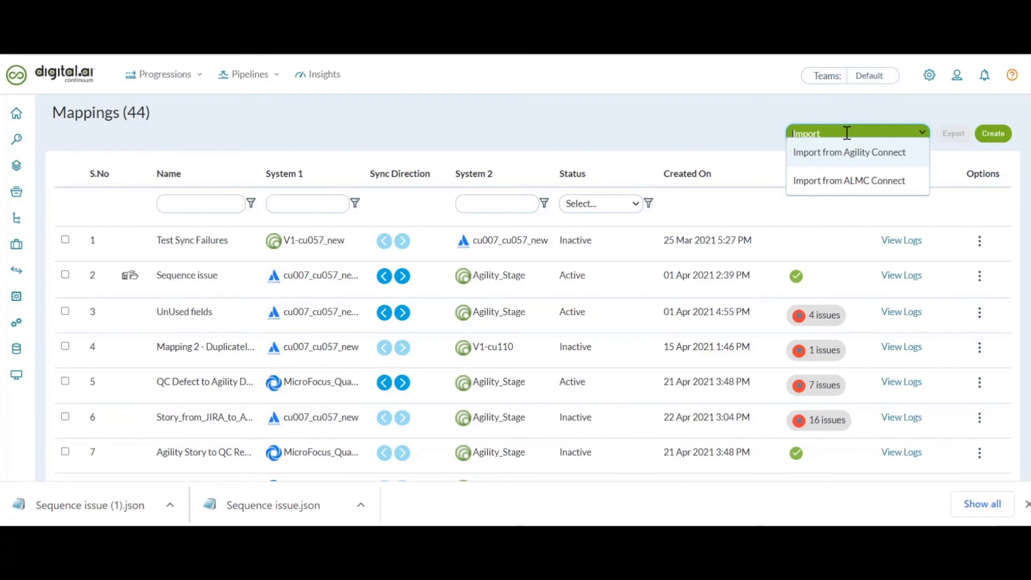
mouse_move(840, 160)
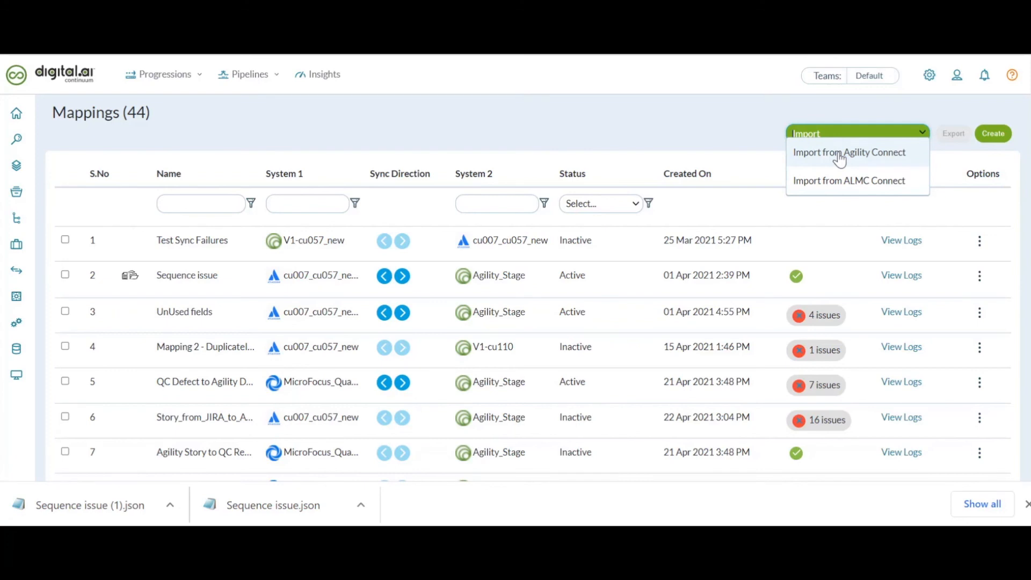
mouse_move(839, 183)
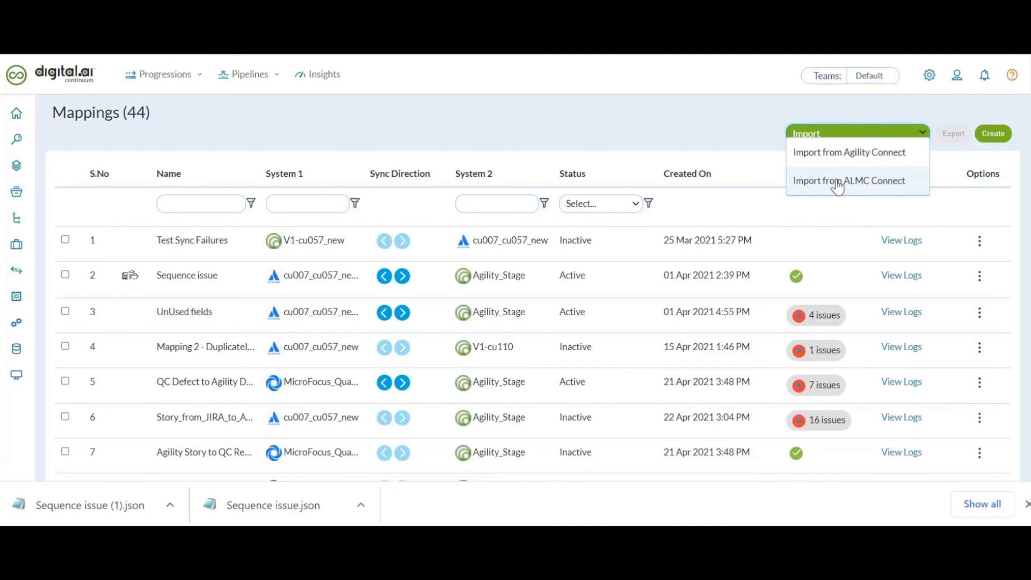
mouse_move(823, 161)
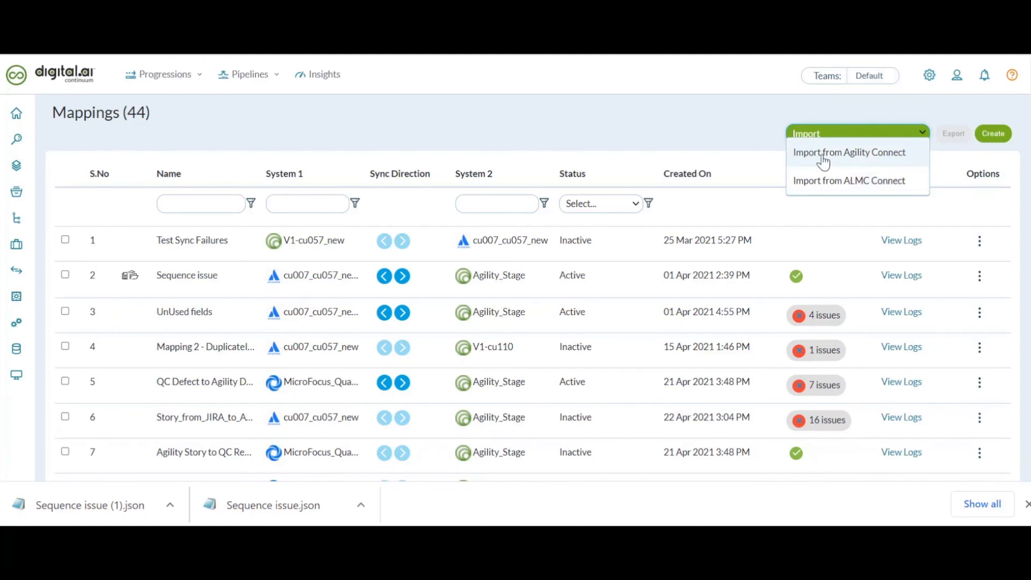
click(849, 152)
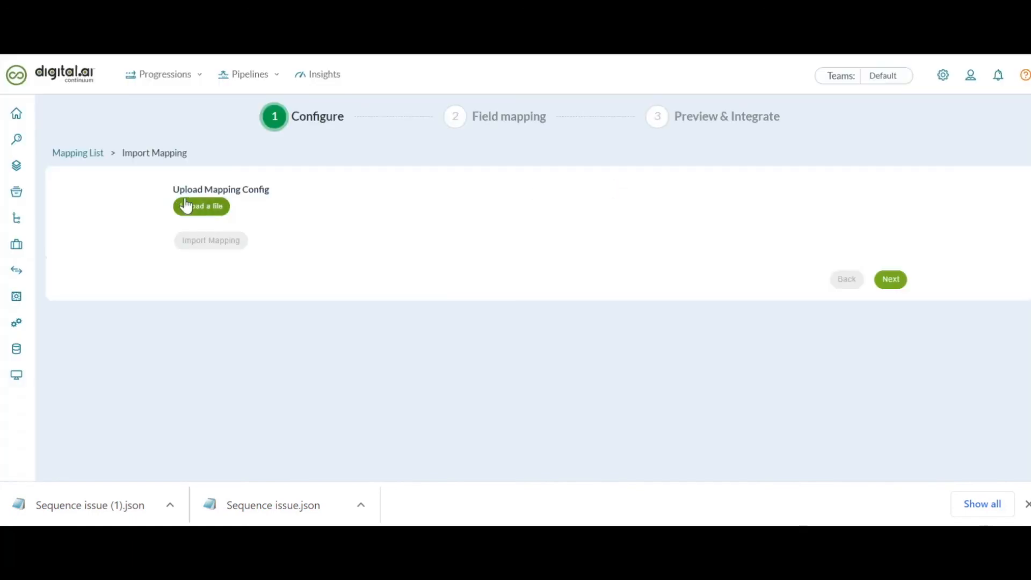
- Upload Sequence issue.json from Documents and load it into the import configuration
click(200, 206)
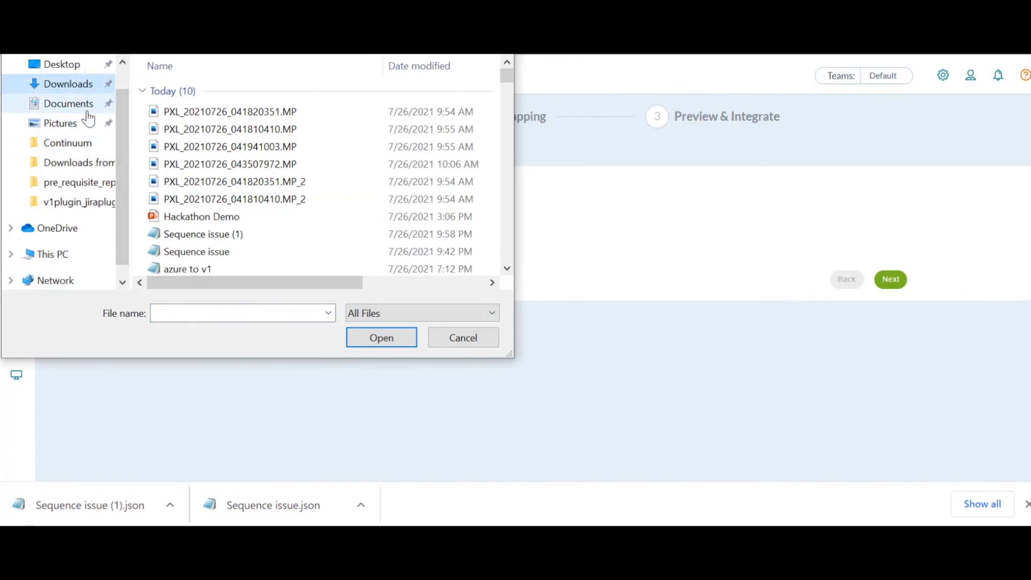
click(67, 104)
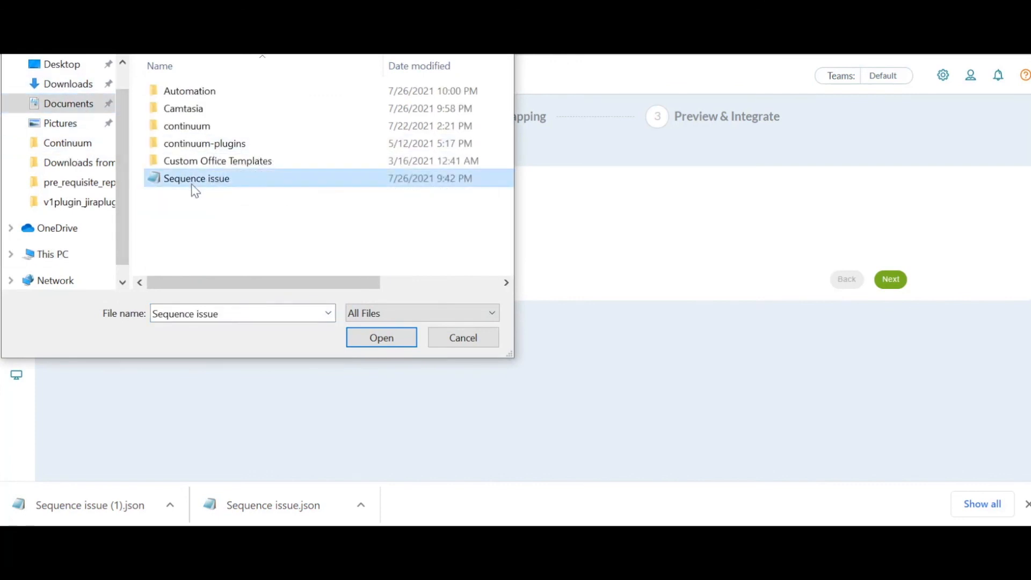
click(381, 338)
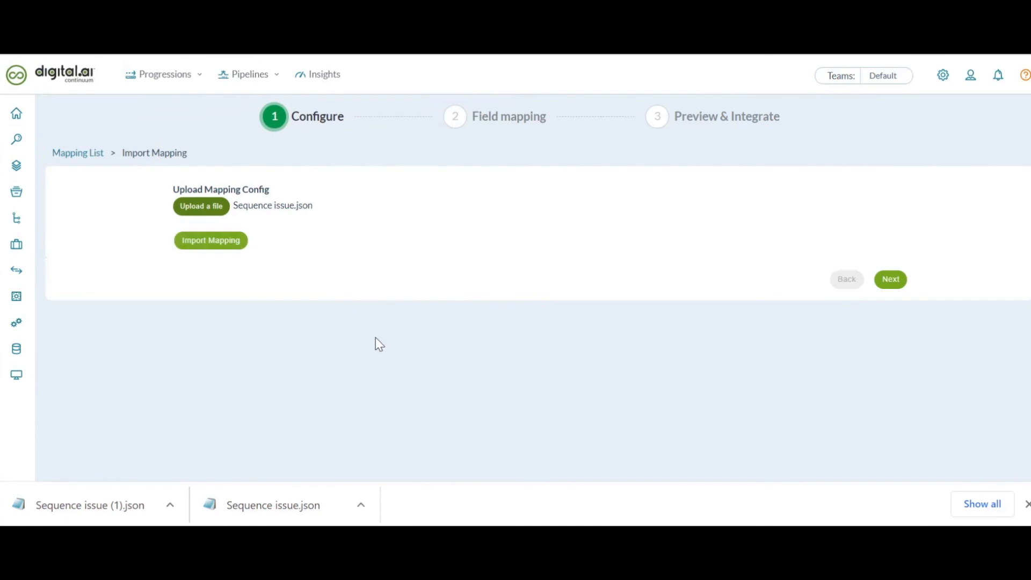
click(210, 240)
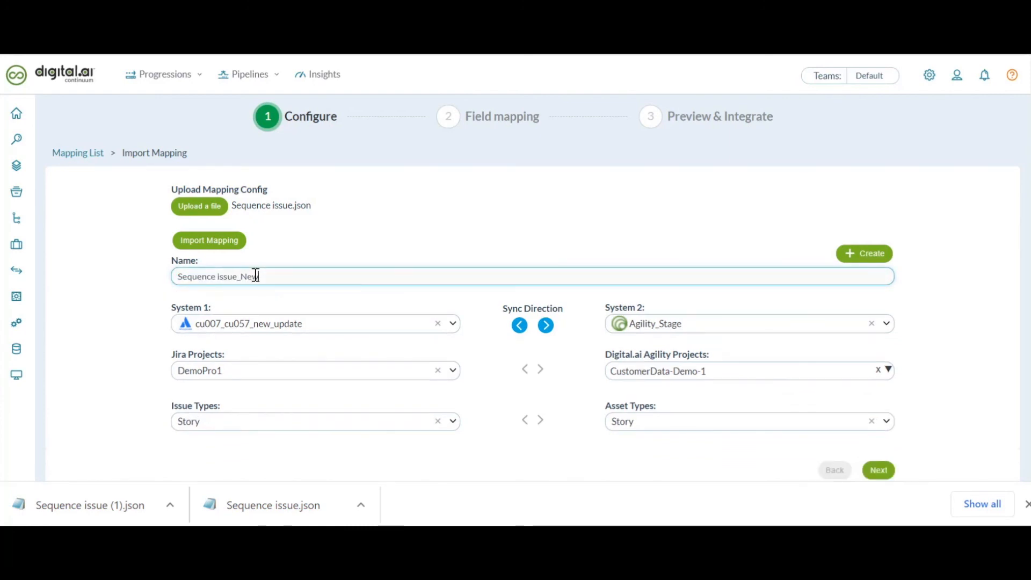
scroll(down, 3)
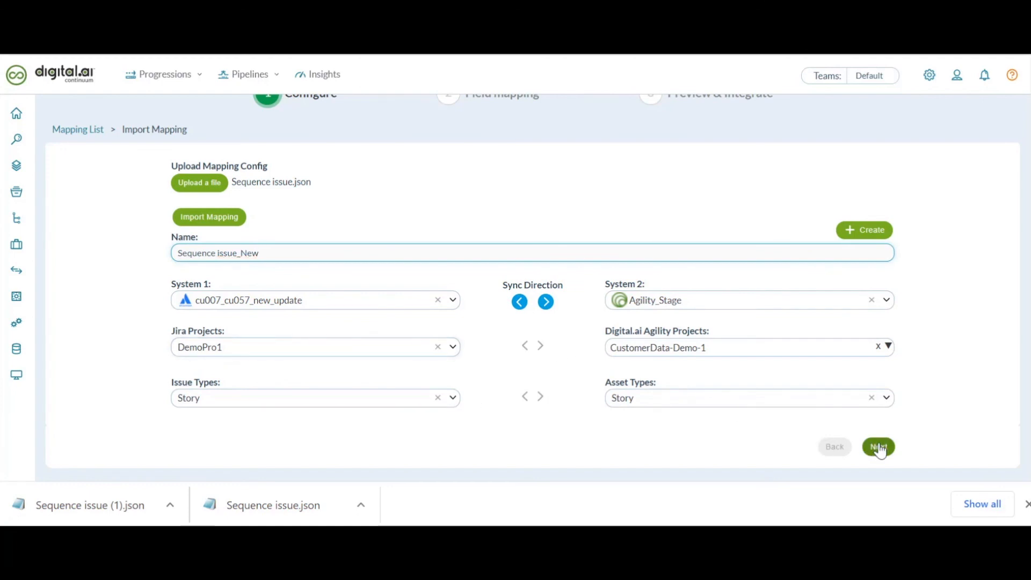
- Review the imported field mappings, including the Sprint-to-Planning Level custom code
click(879, 446)
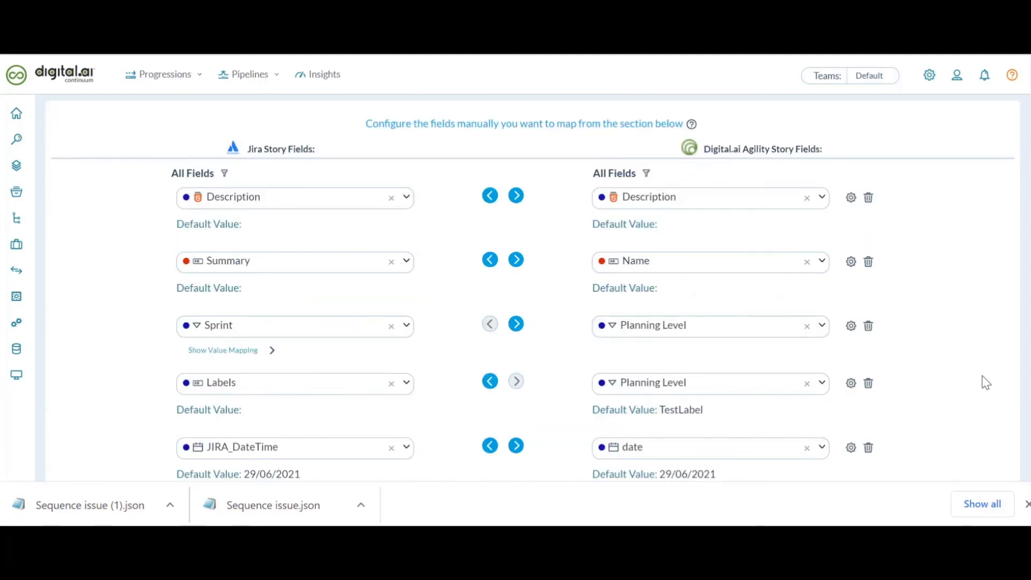
mouse_move(932, 390)
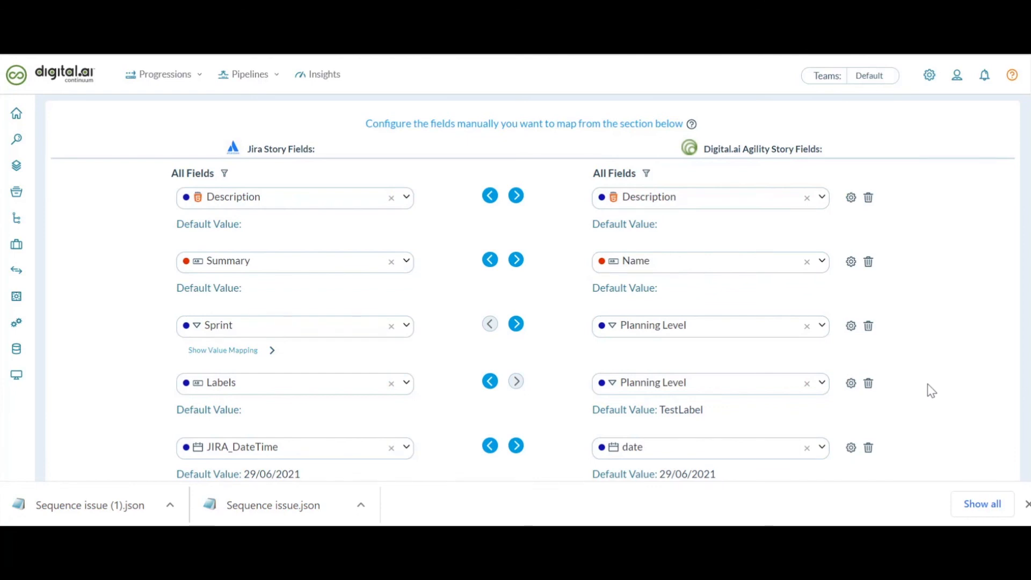
scroll(down, 3)
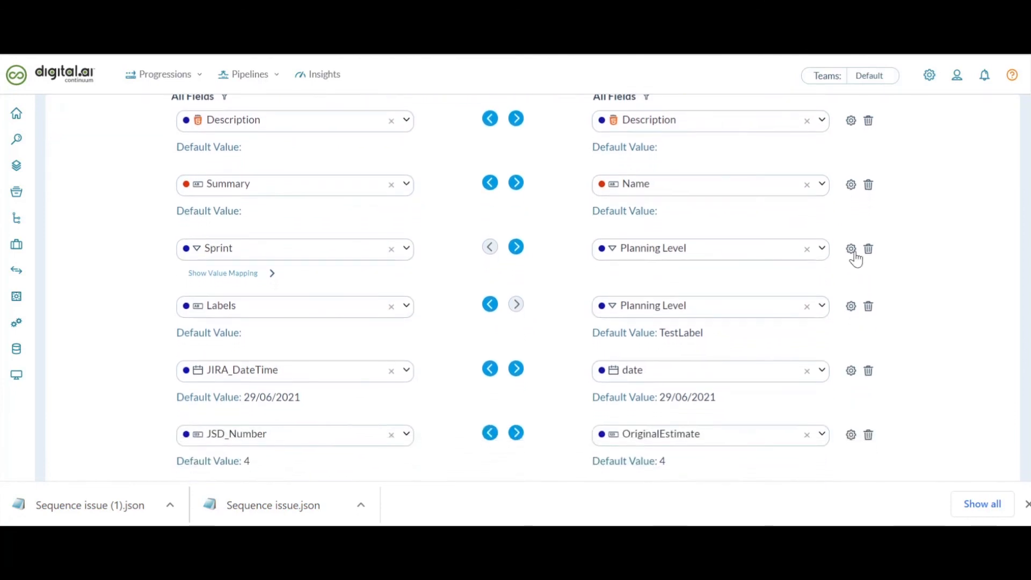
click(851, 249)
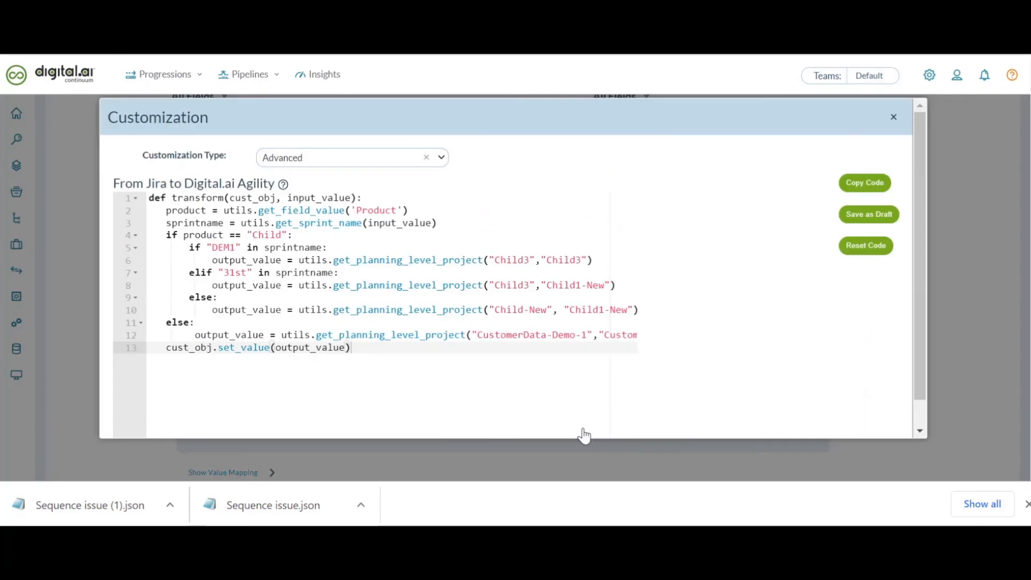
click(893, 117)
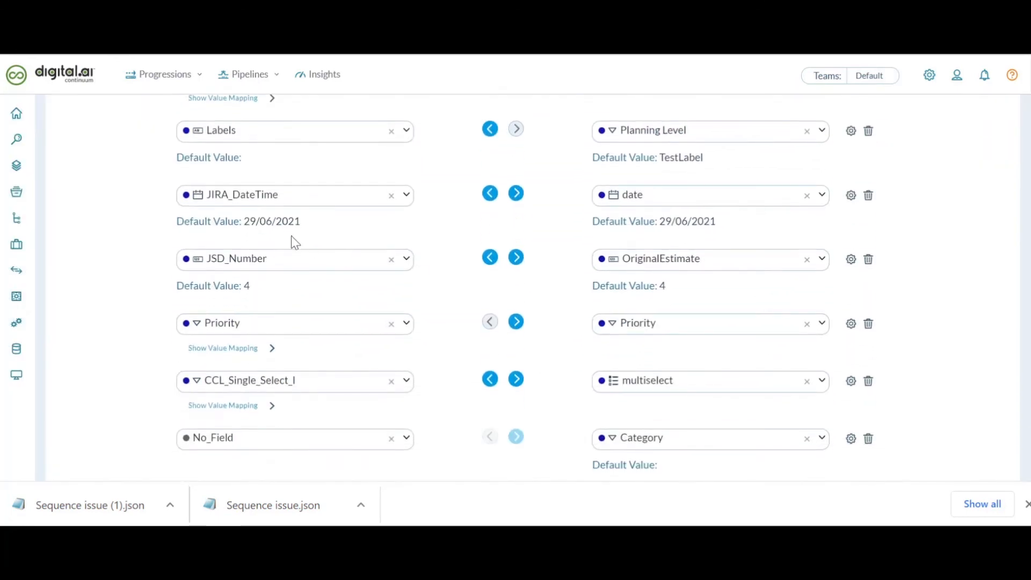
scroll(down, 3)
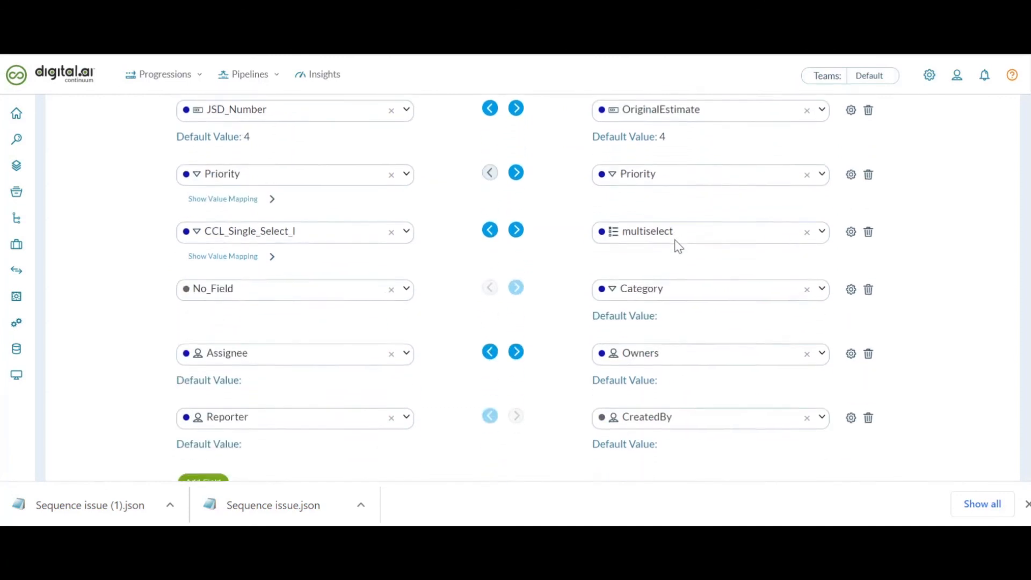
- Scroll through the Additional Mapping options and save to reach the preview
scroll(down, 3)
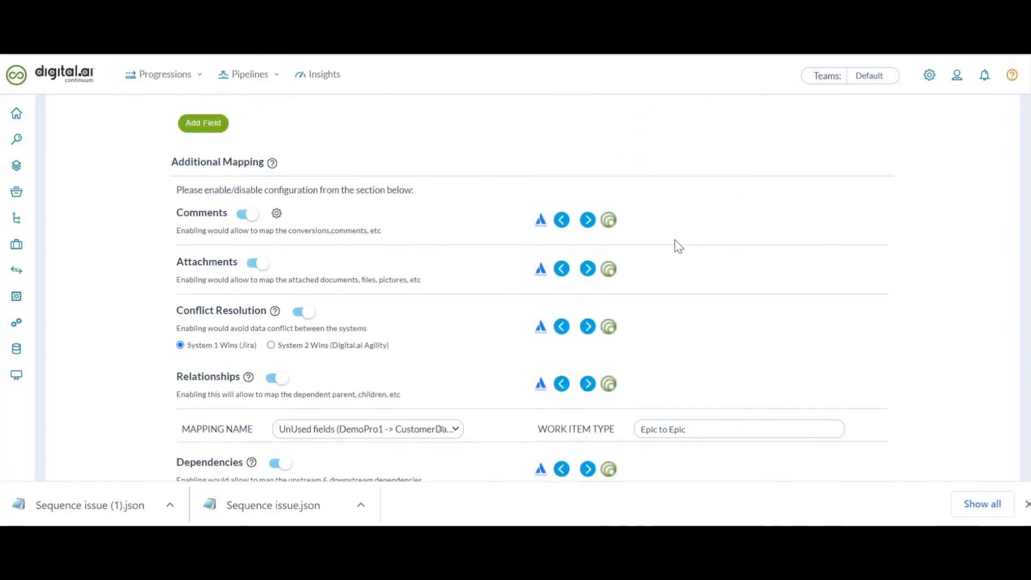
scroll(down, 3)
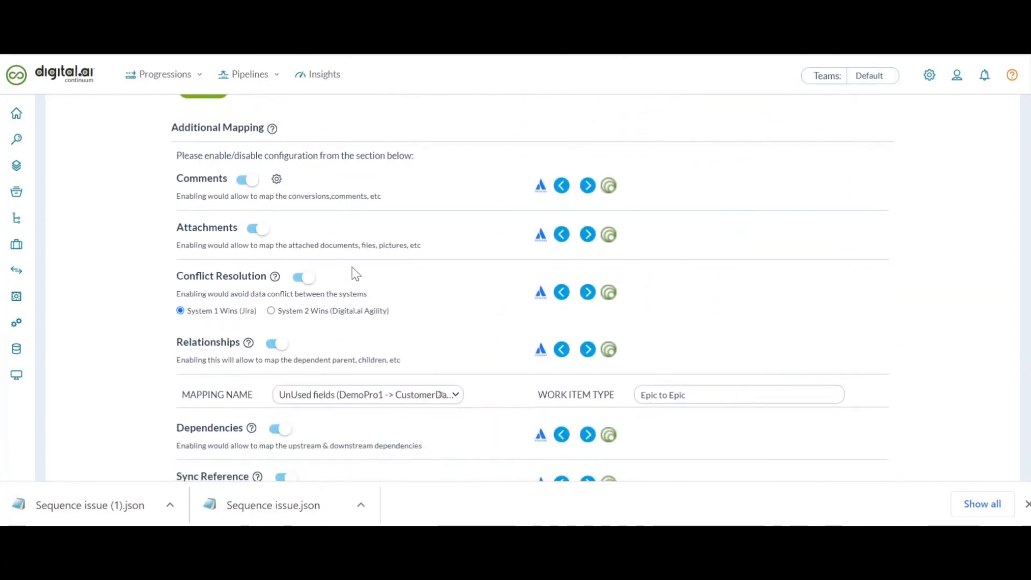
scroll(down, 3)
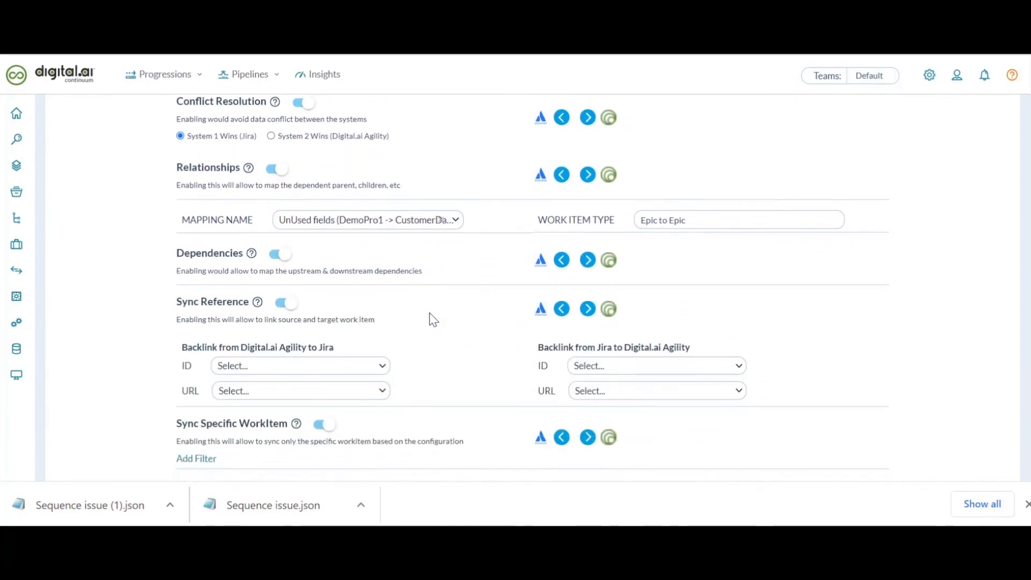
scroll(down, 3)
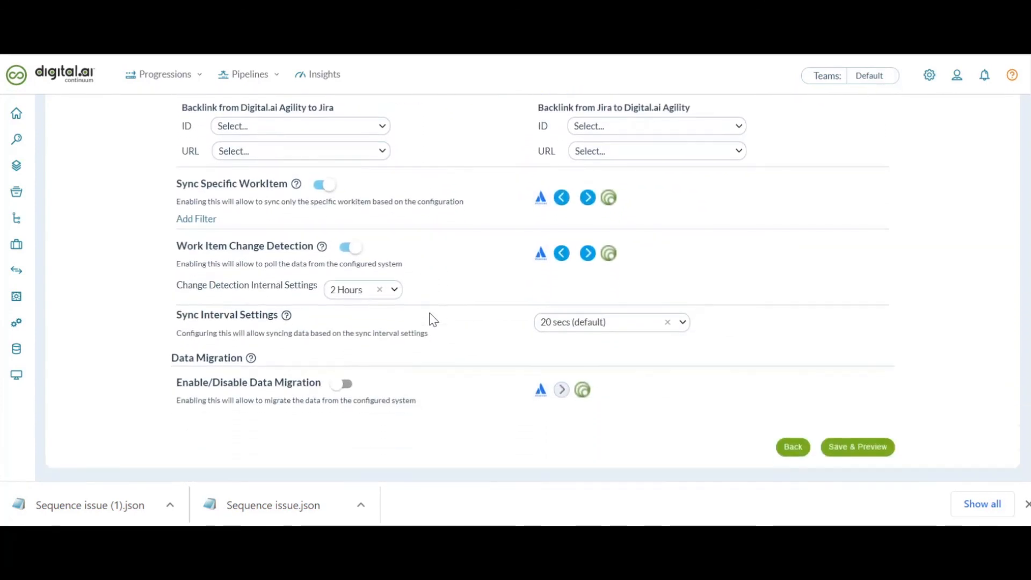
click(858, 446)
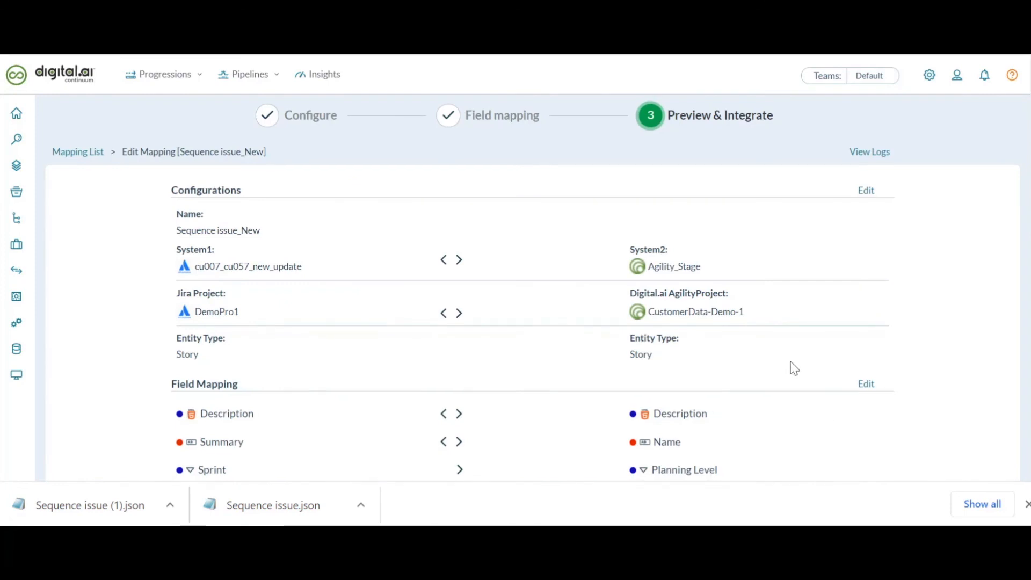
- Save and complete the Sequence issue_New mapping, then dismiss the success message
scroll(down, 3)
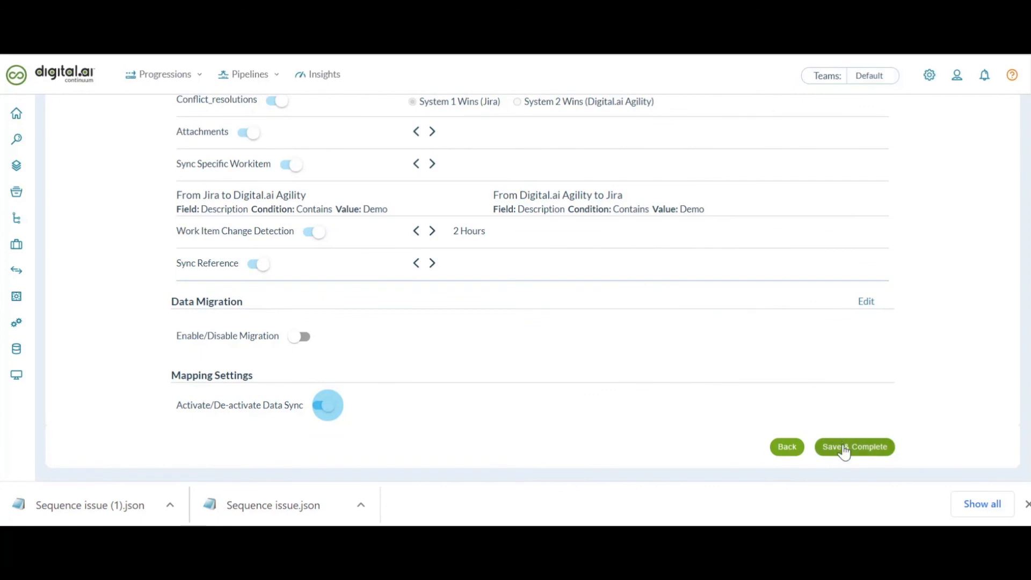
click(855, 447)
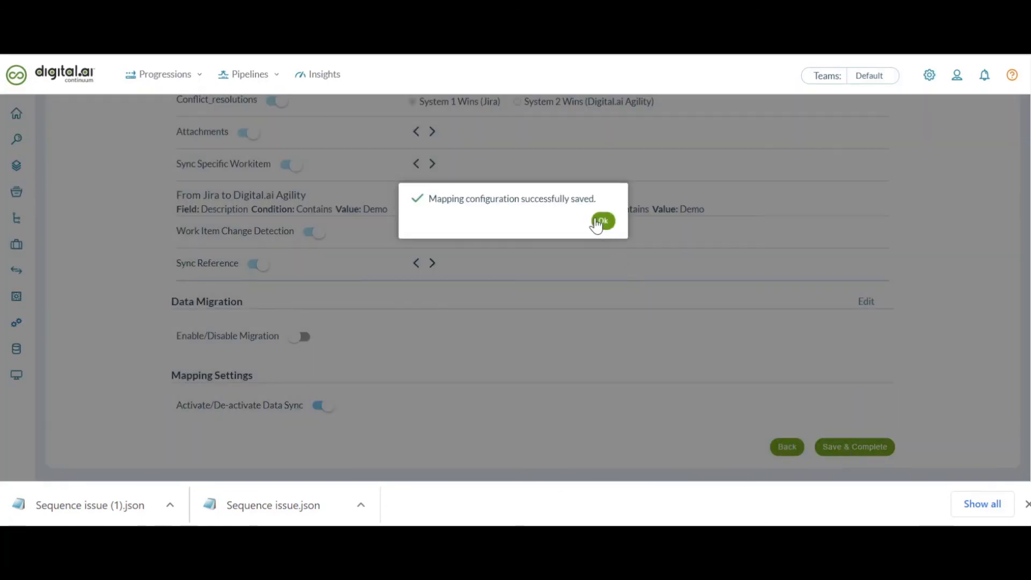
click(602, 221)
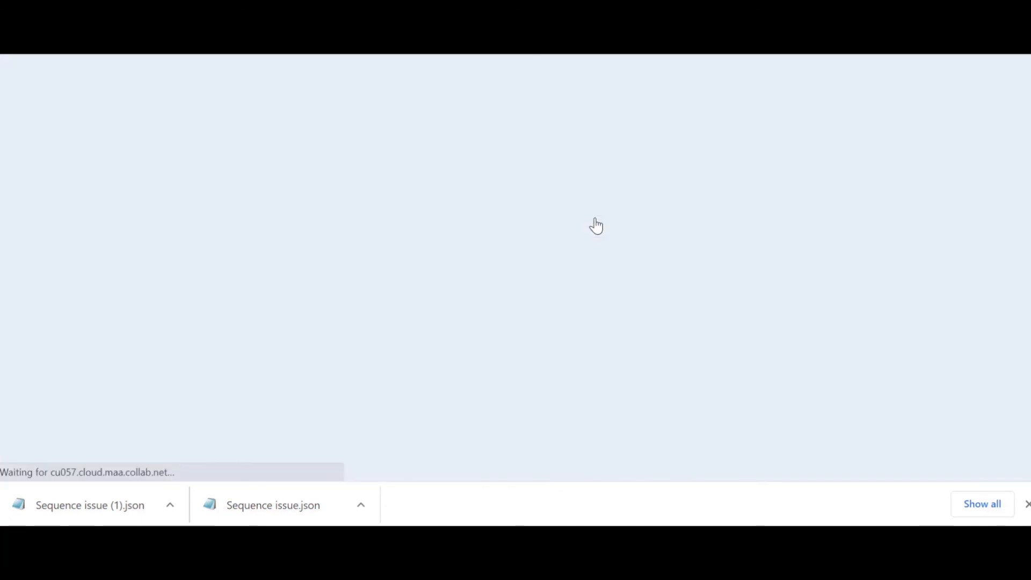